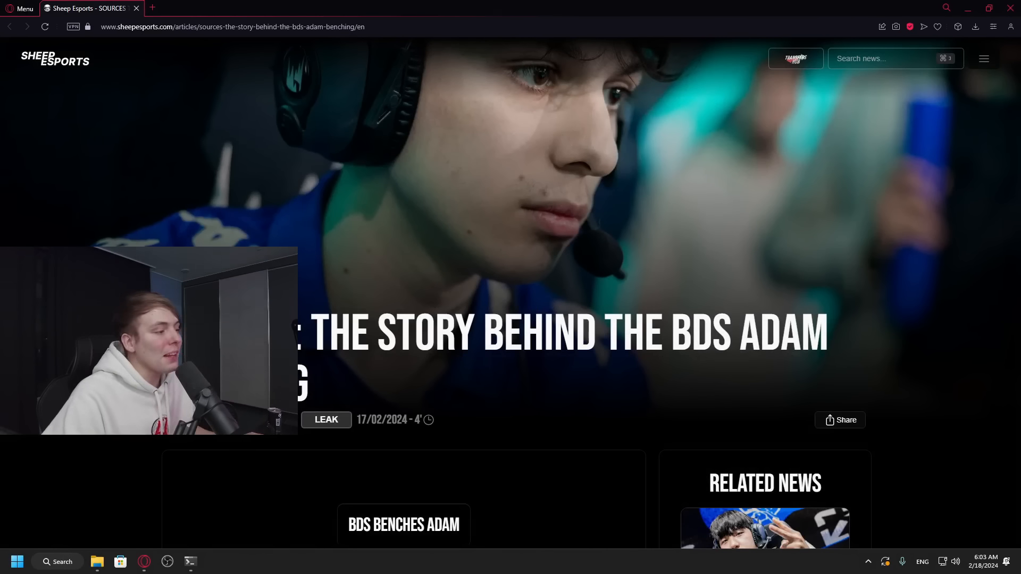
- Read the Sheep Esports article on BDS benching Adam down to the LCS Eevee byline
scroll("down", 3)
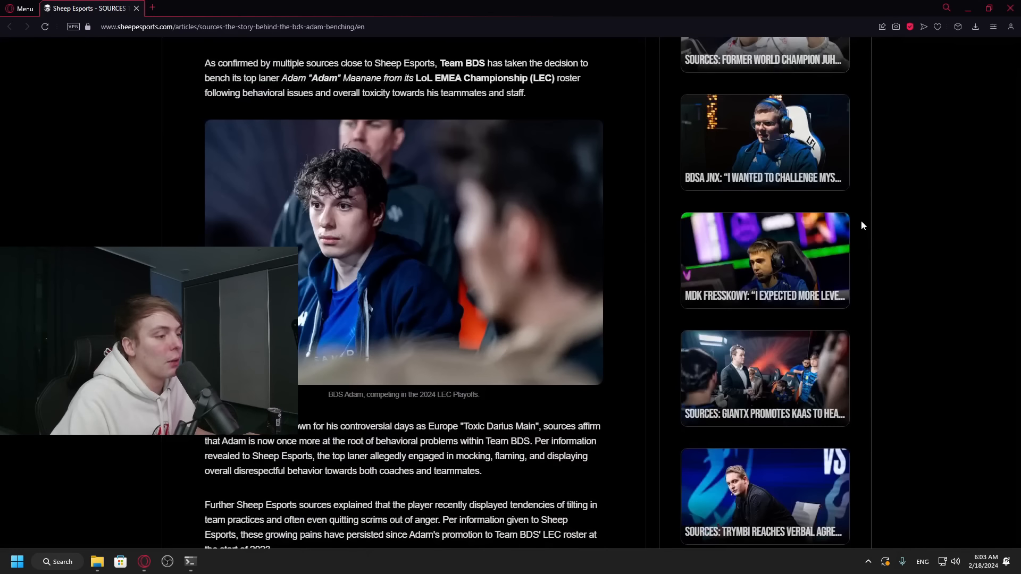
scroll("up", 3)
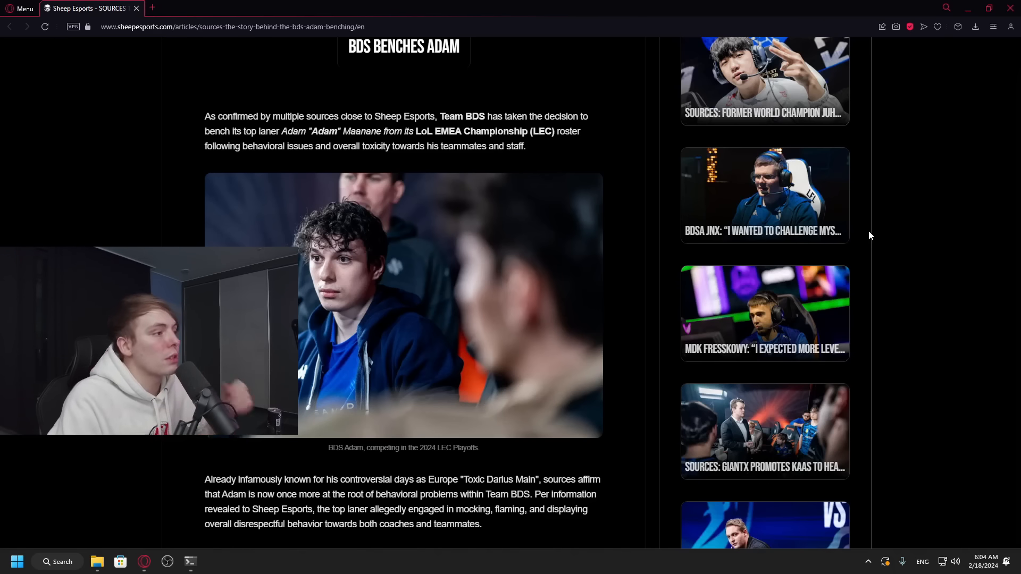
scroll("down", 3)
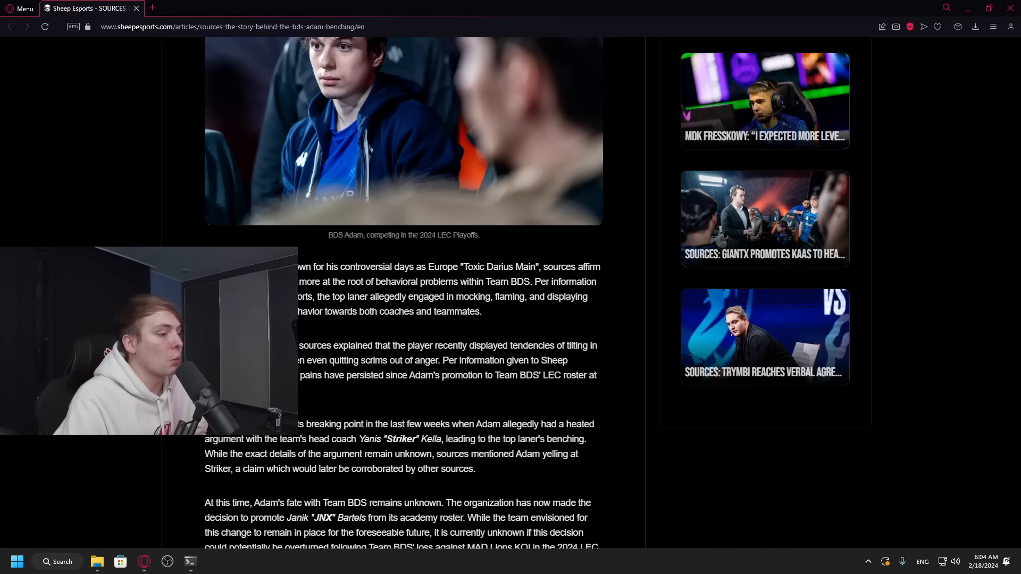
scroll("down", 3)
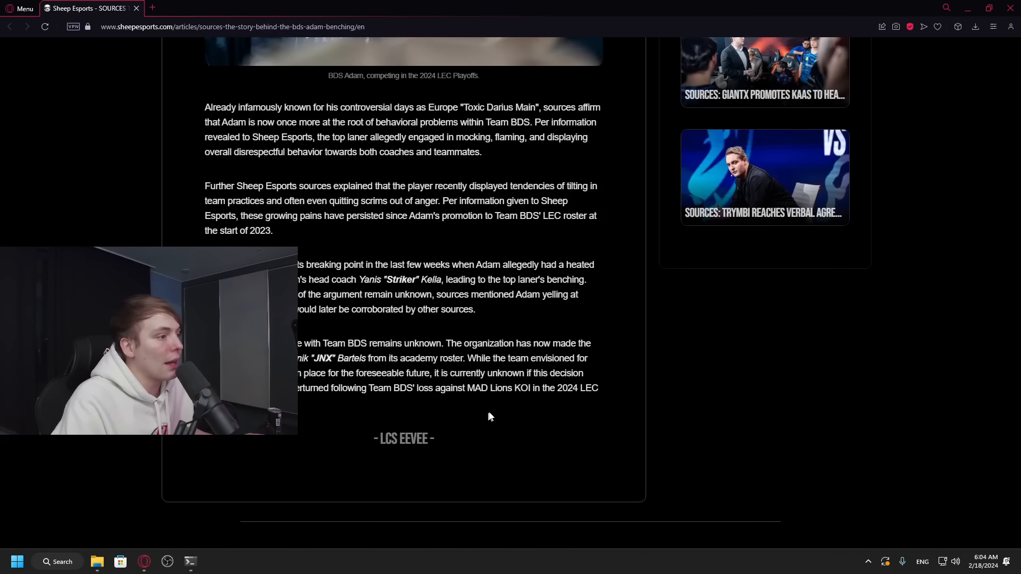
mouse_move(617, 354)
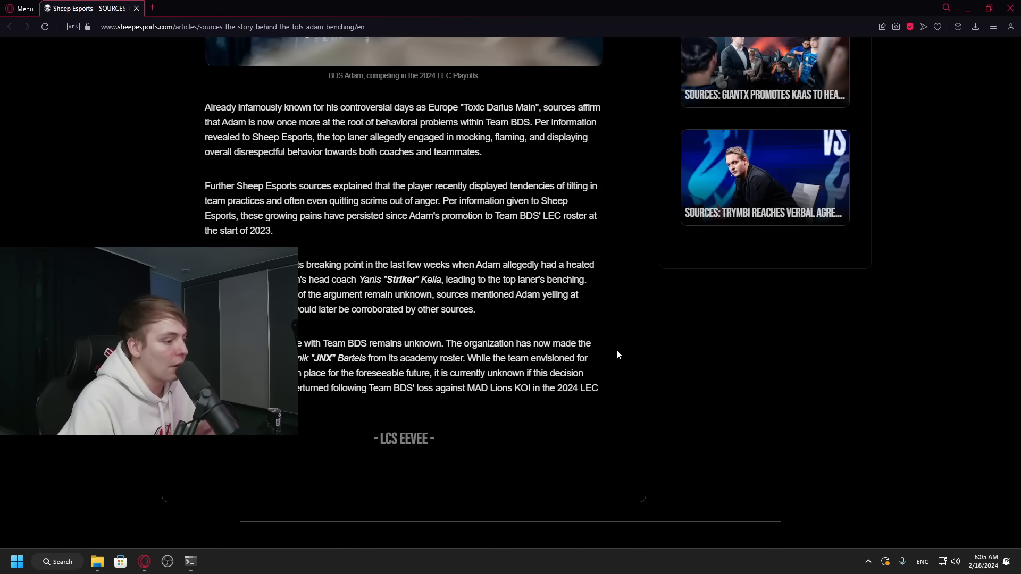
- Skim the benching article's opening paragraphs again, ending back at the headline
scroll("up", 3)
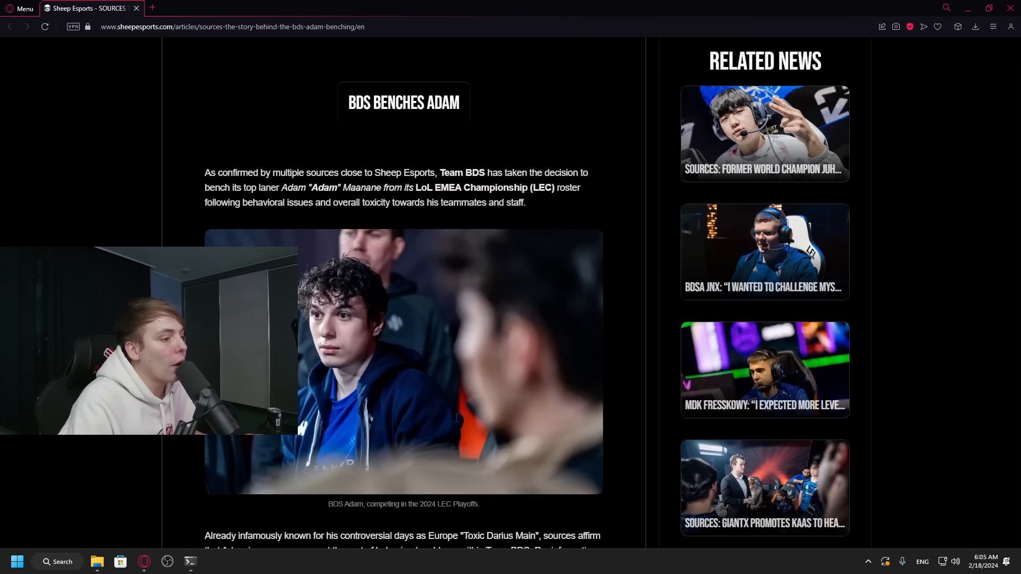
scroll("down", 3)
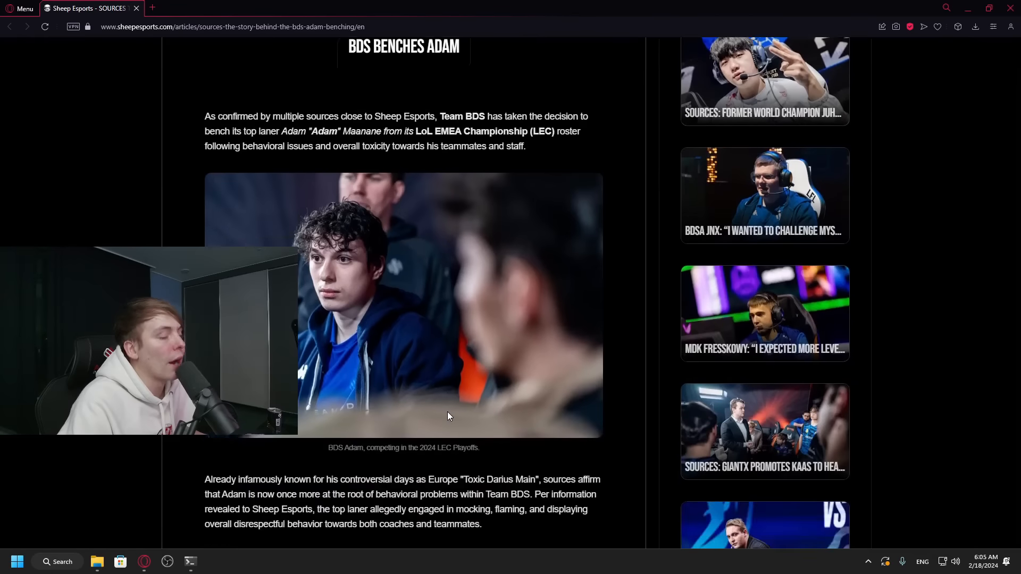
scroll("up", 3)
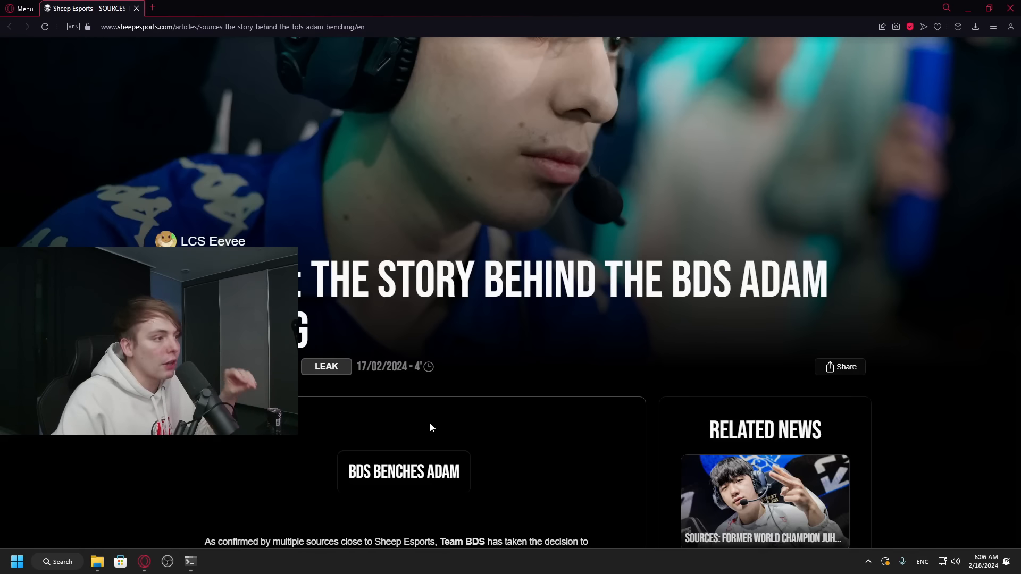
scroll("up", 3)
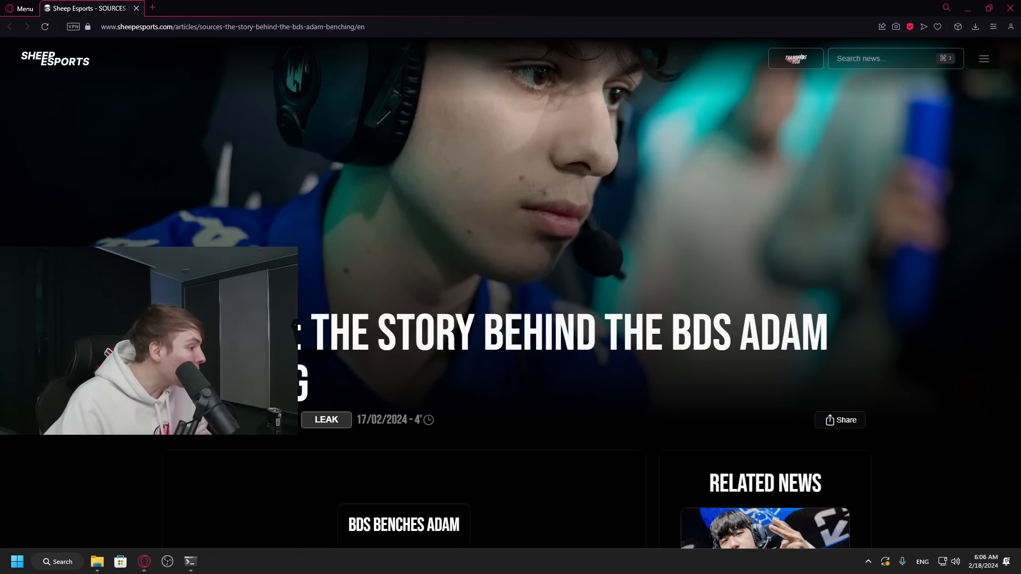
scroll("down", 3)
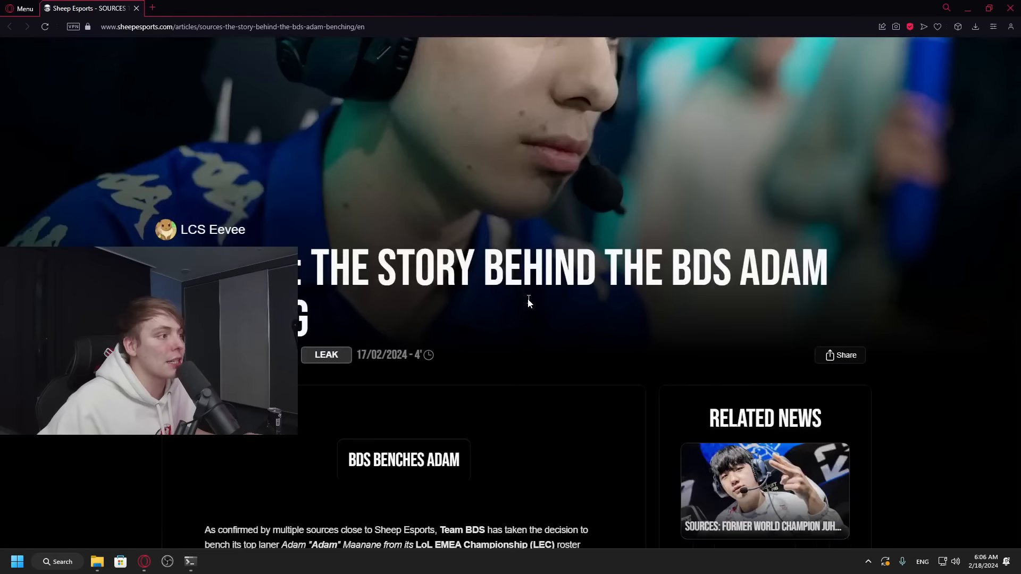
scroll("down", 3)
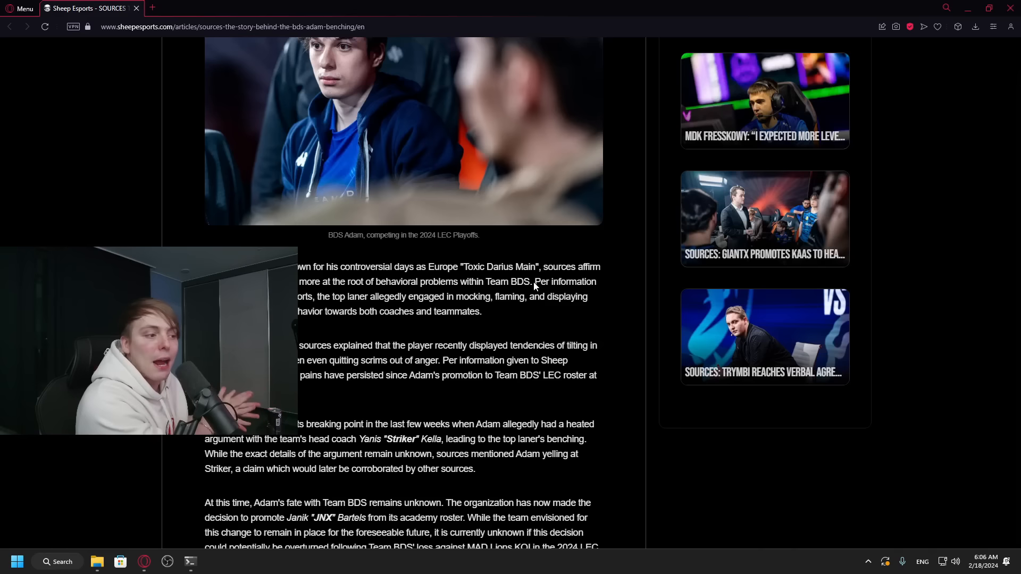
scroll("up", 3)
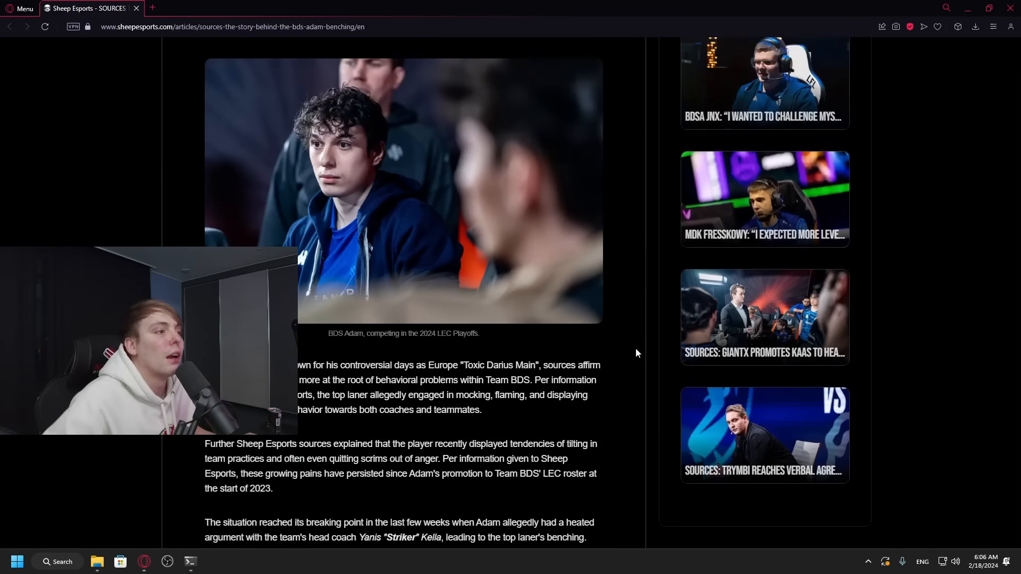
scroll("up", 3)
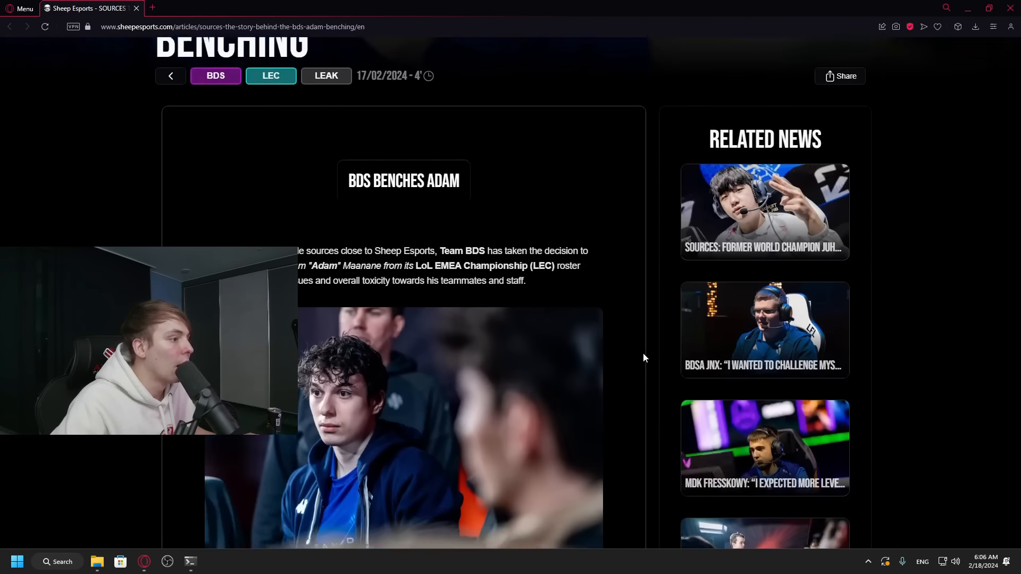
scroll("down", 3)
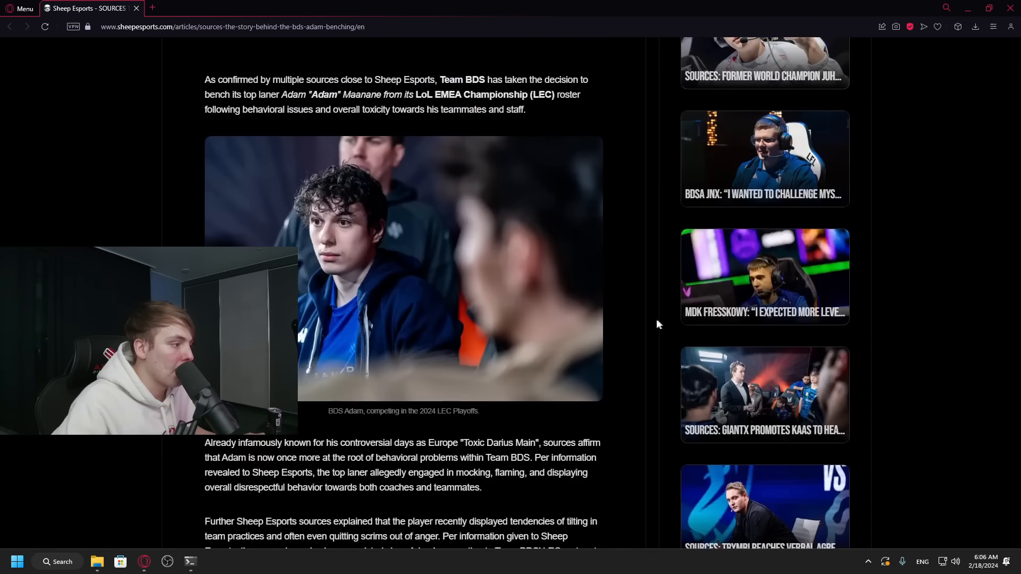
scroll("up", 3)
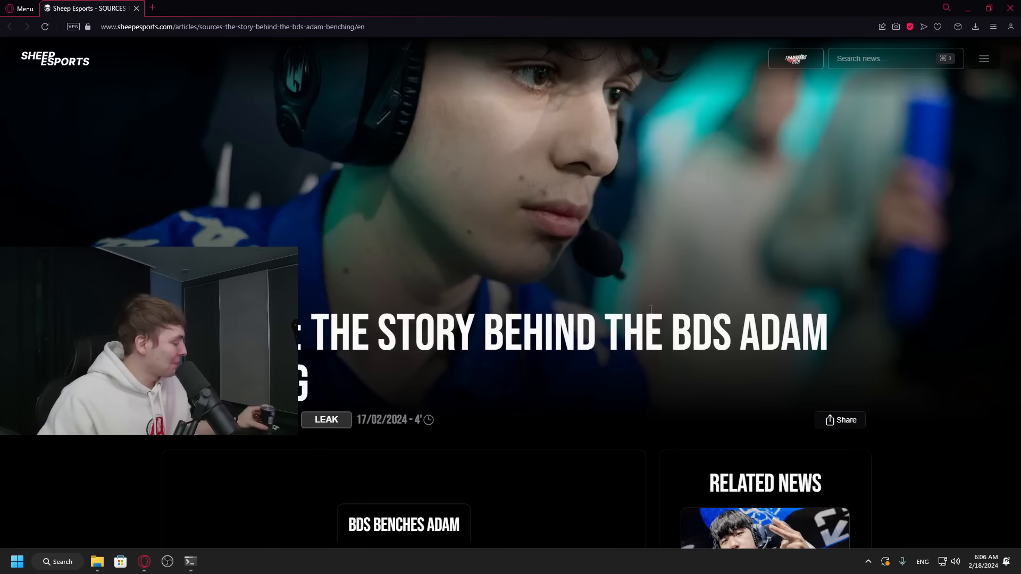
- Switch from the YouTube flyquest showmatch stream to Adam's English statement thread on X
left_click(989, 8)
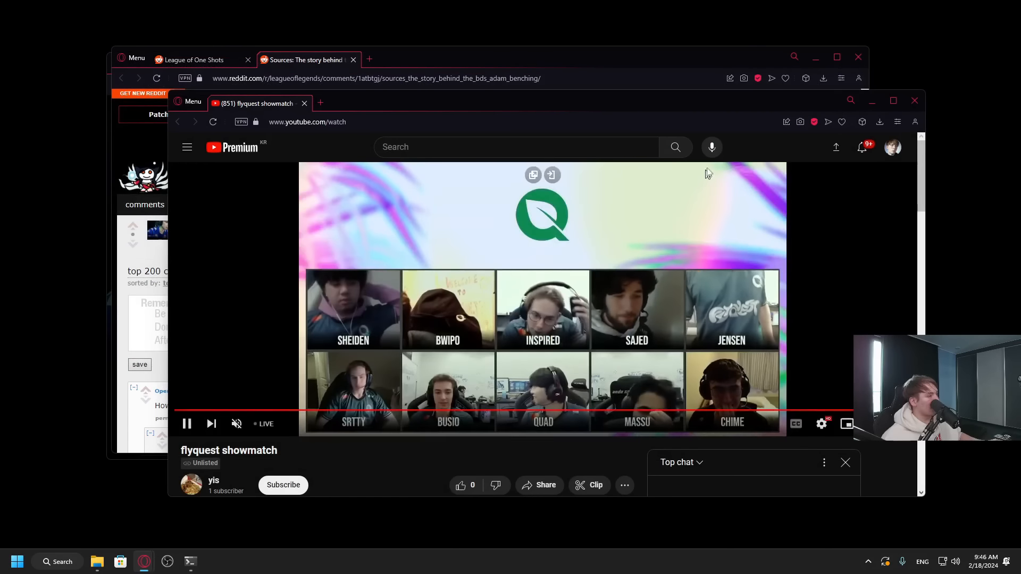
left_click(235, 423)
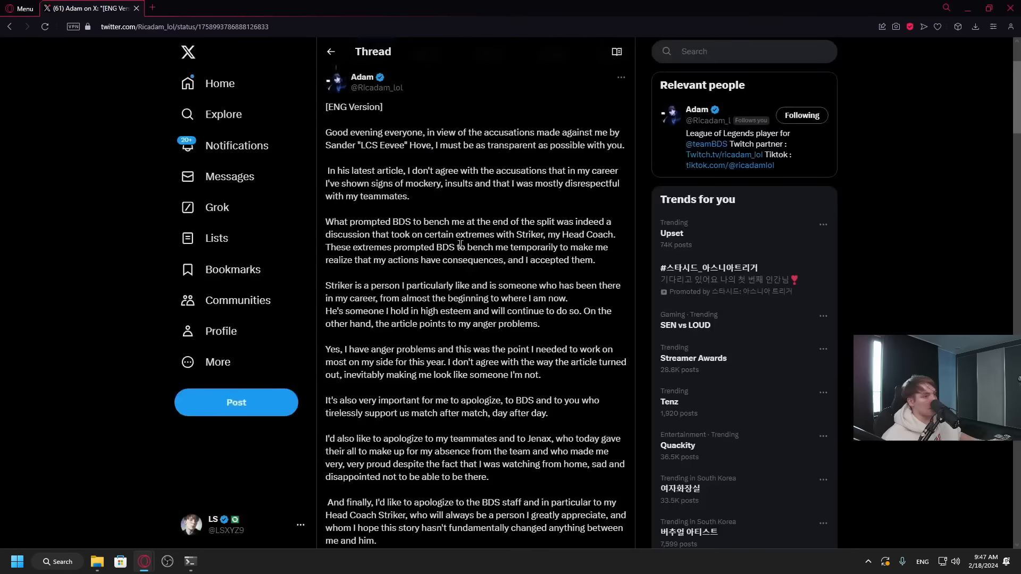
- Scroll up Adam's thread to show the French post above the ENG Version
scroll("up", 3)
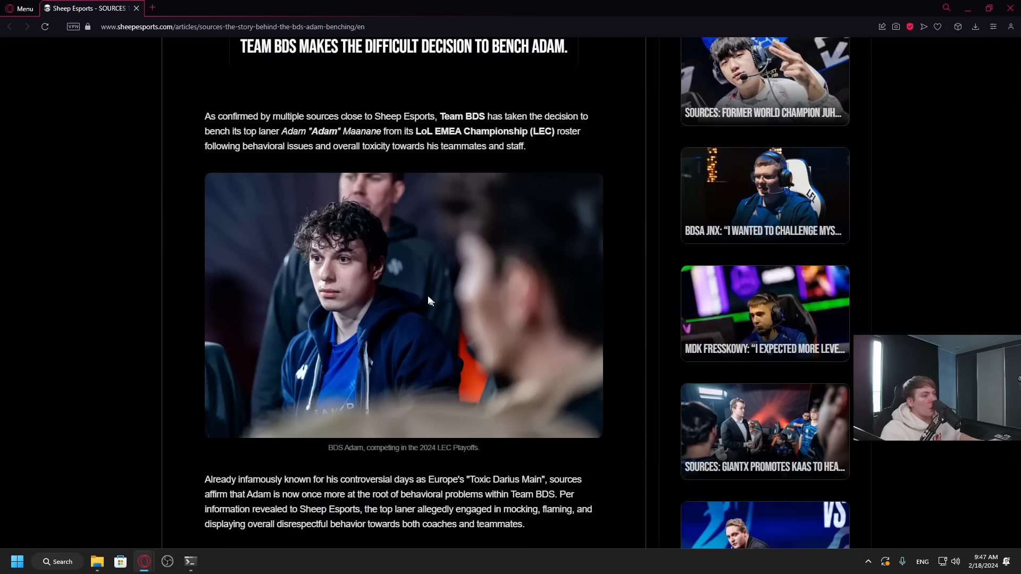
mouse_move(266, 142)
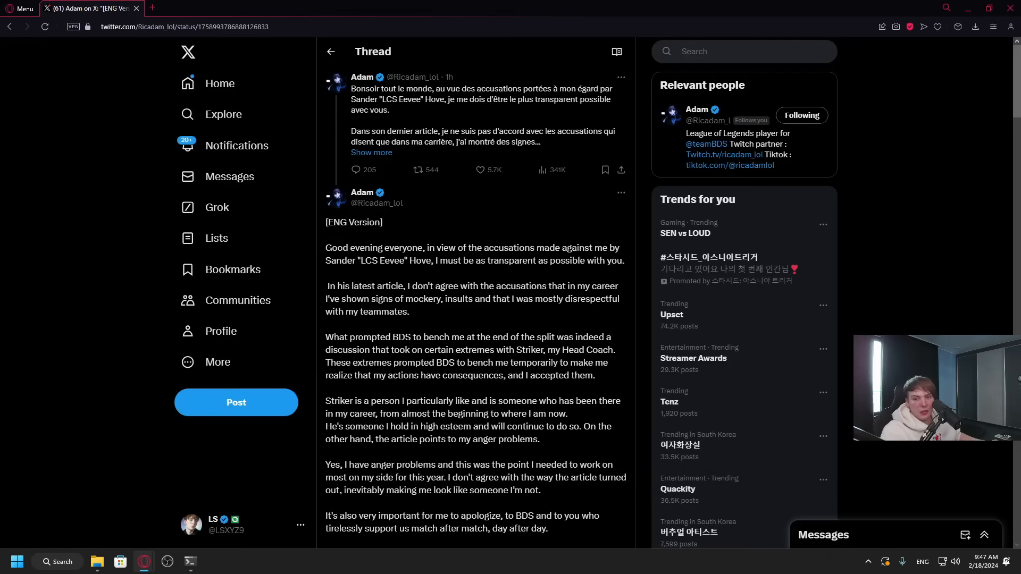
mouse_move(349, 271)
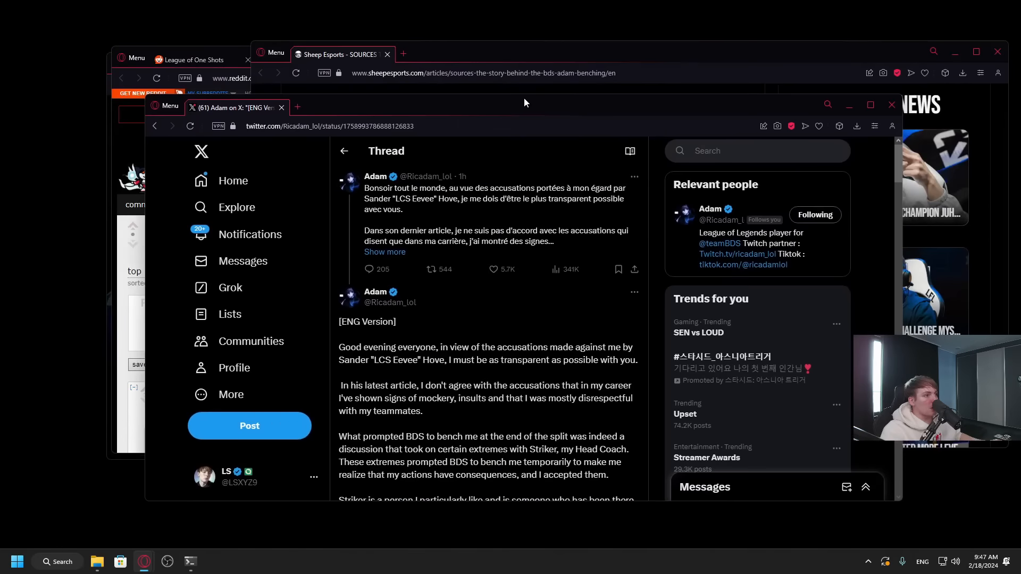
- Bring back the Sheep Esports article and read past the photo to the scrim-tilting and Striker paragraphs
left_click(339, 41)
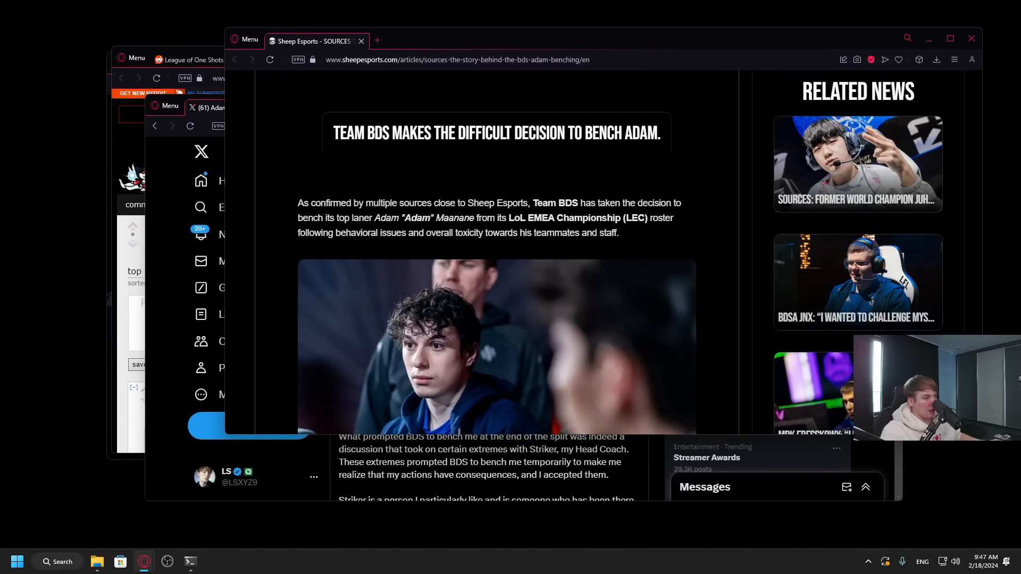
scroll("down", 3)
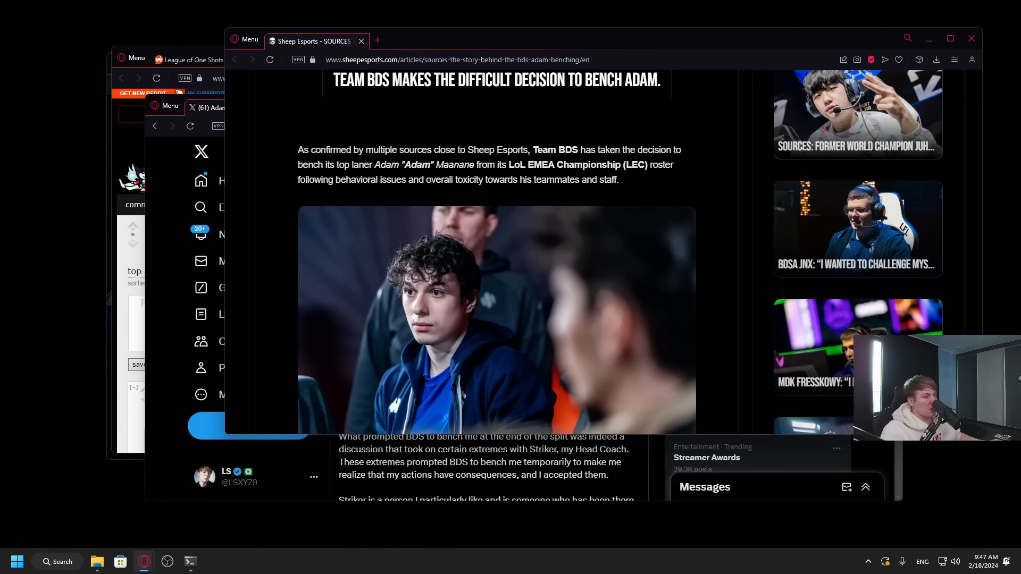
scroll("down", 3)
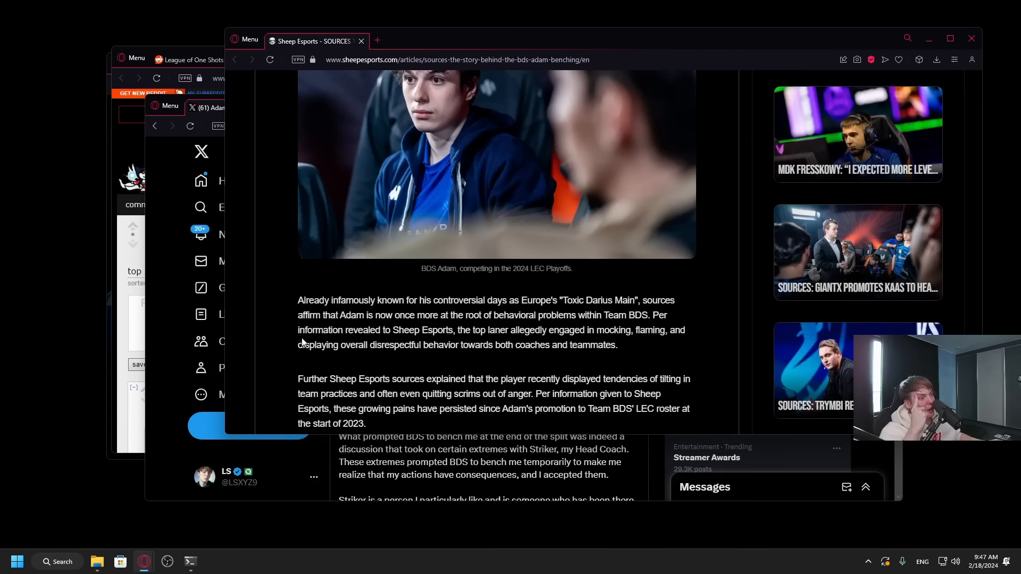
mouse_move(495, 329)
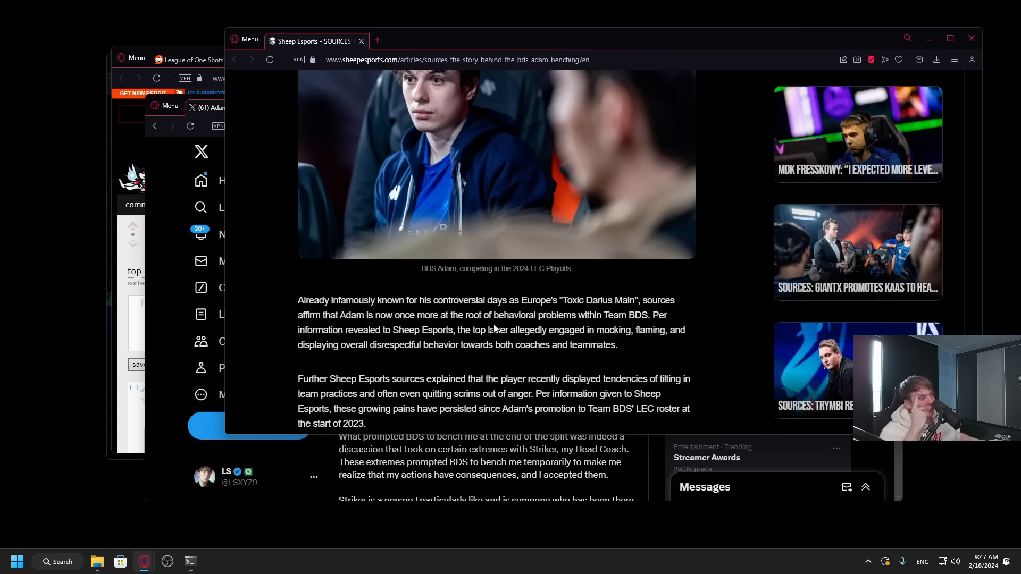
scroll("down", 3)
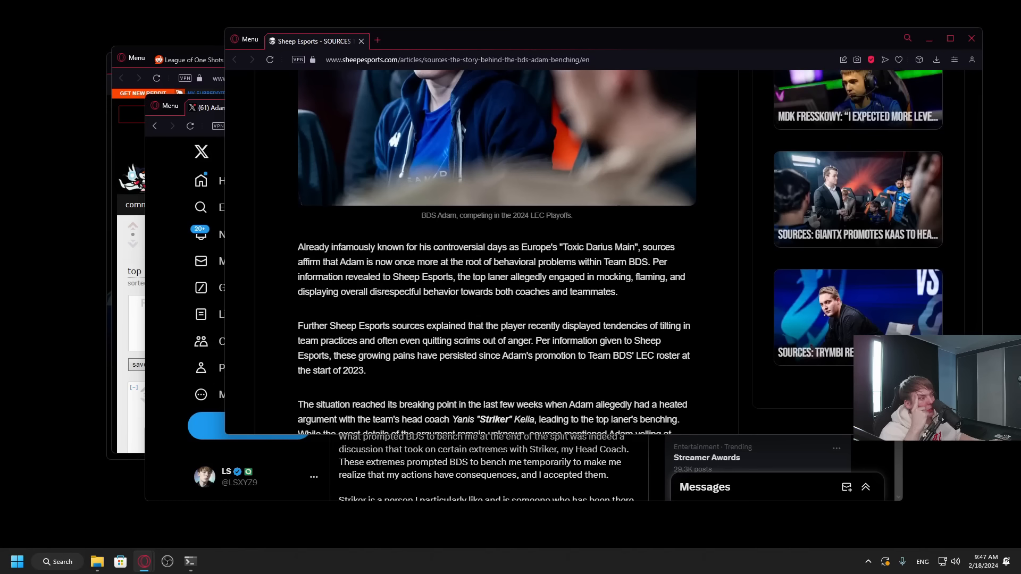
mouse_move(644, 287)
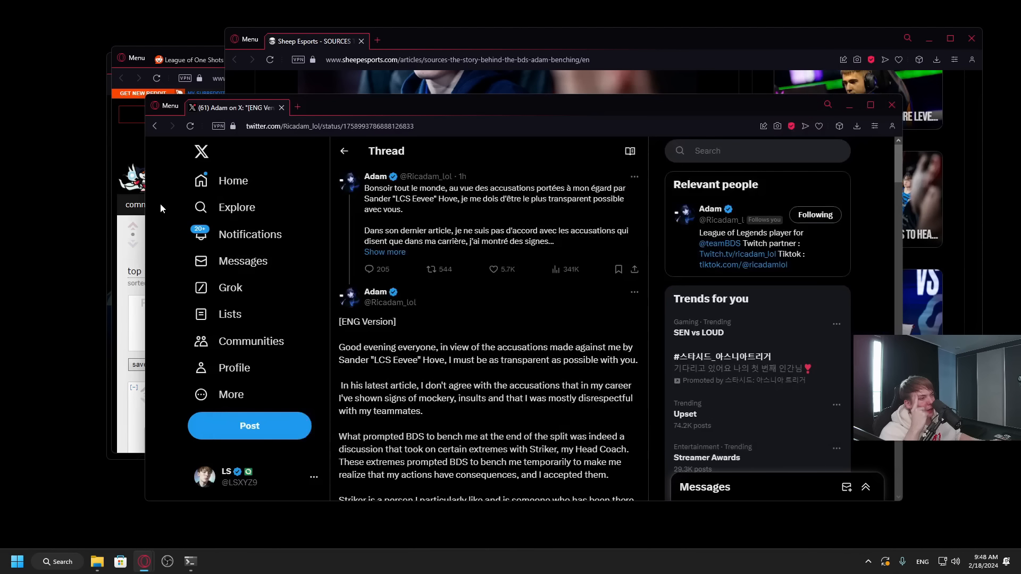
- Read Adam's X statement through the apologies to the closing thanks, clearing a paragraph highlight
scroll("down", 3)
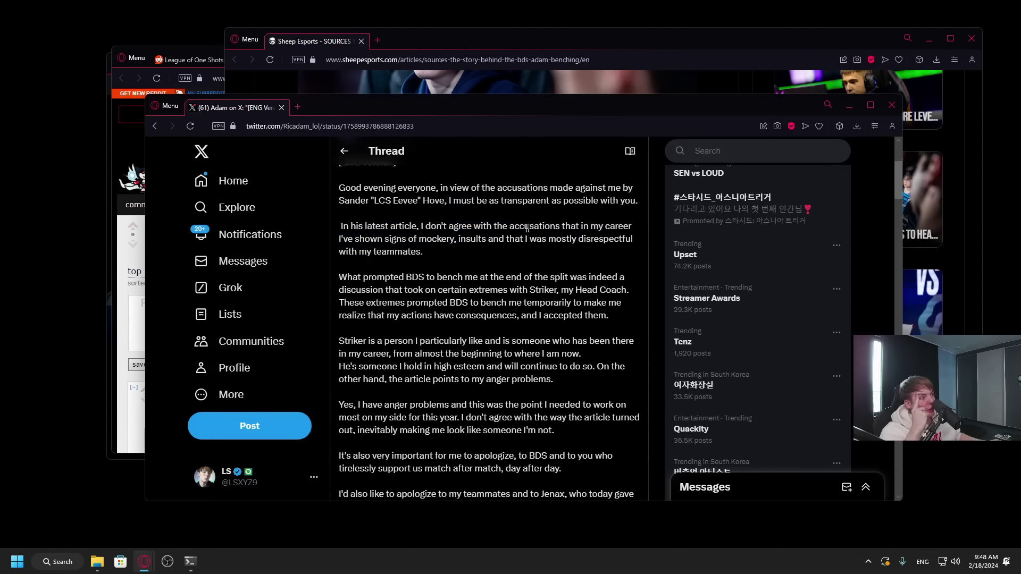
double_click(459, 226)
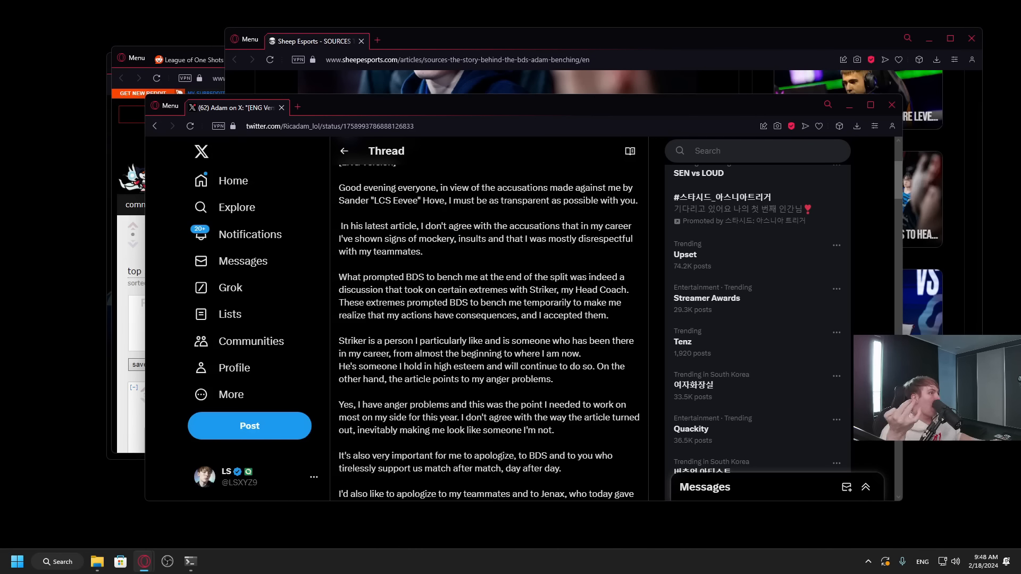
mouse_move(449, 147)
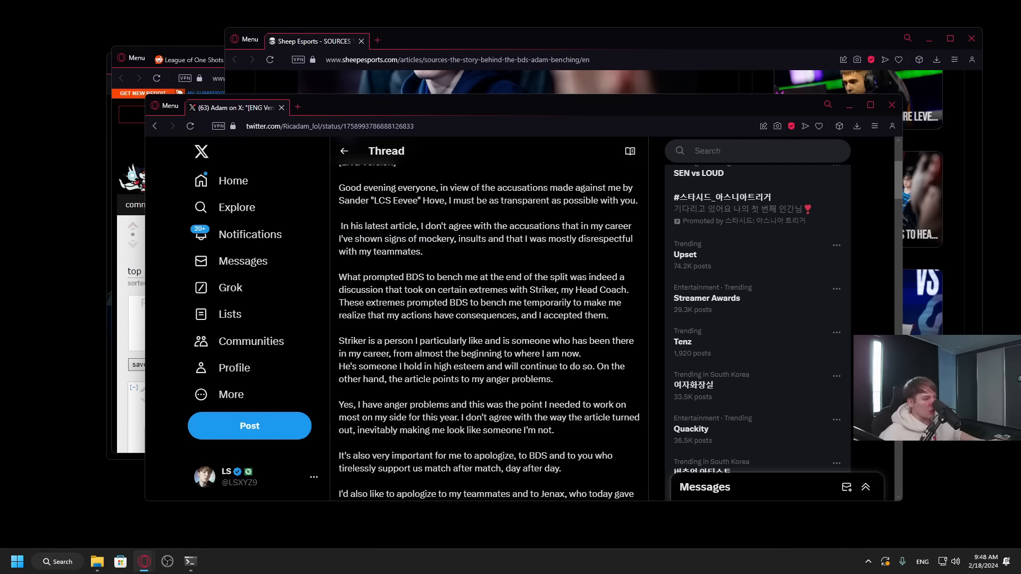
mouse_move(464, 262)
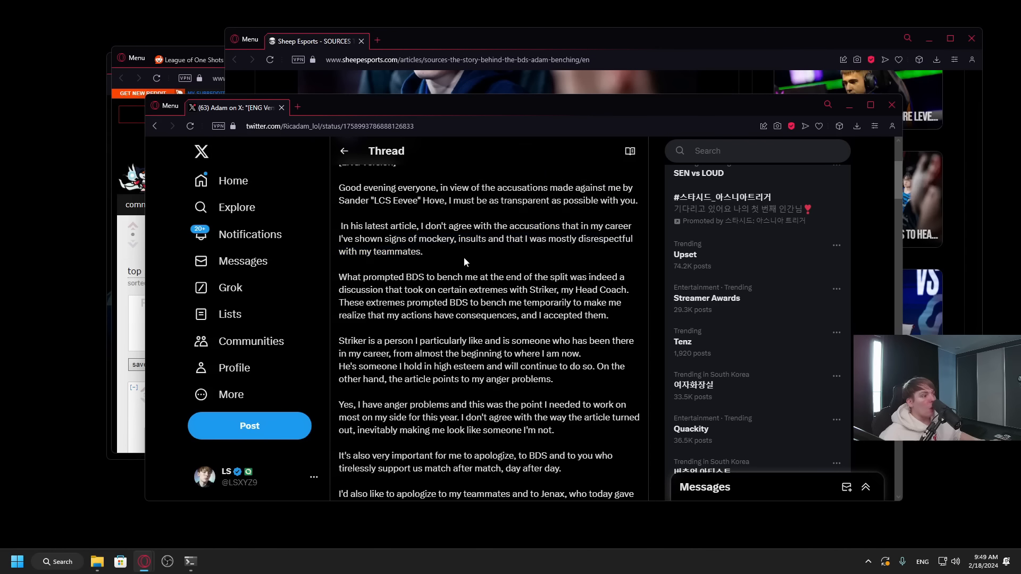
mouse_move(480, 266)
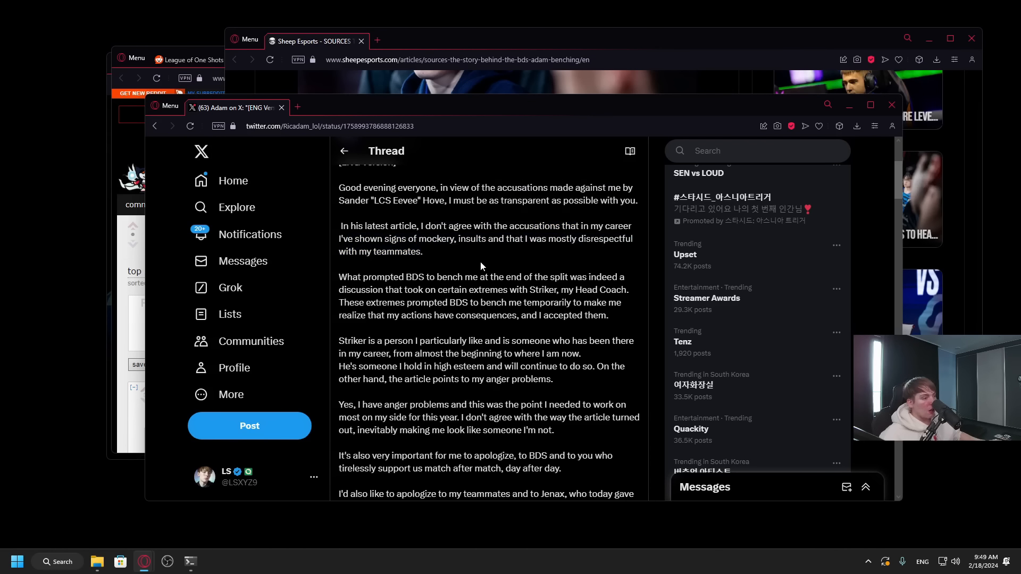
mouse_move(455, 347)
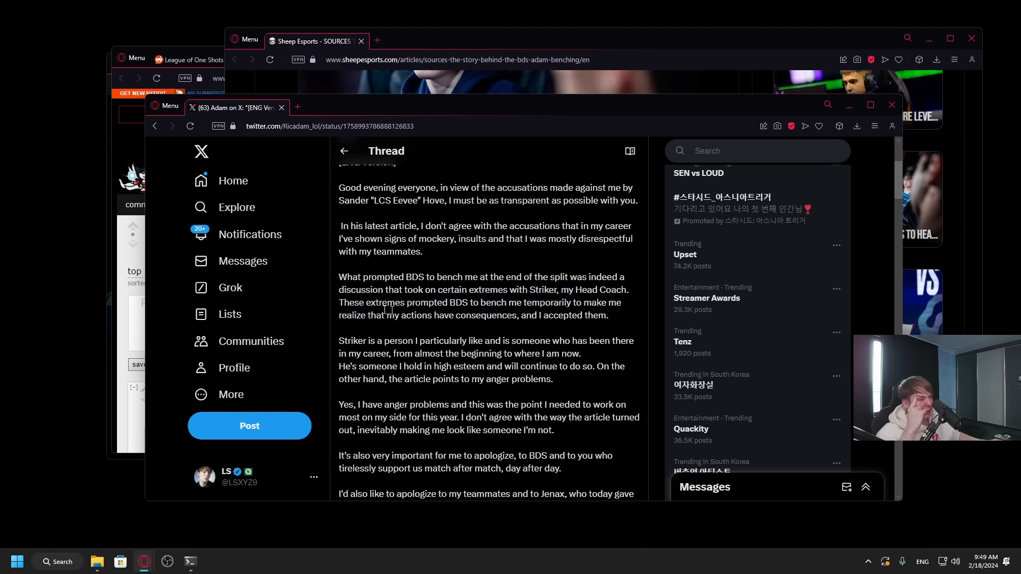
scroll("down", 3)
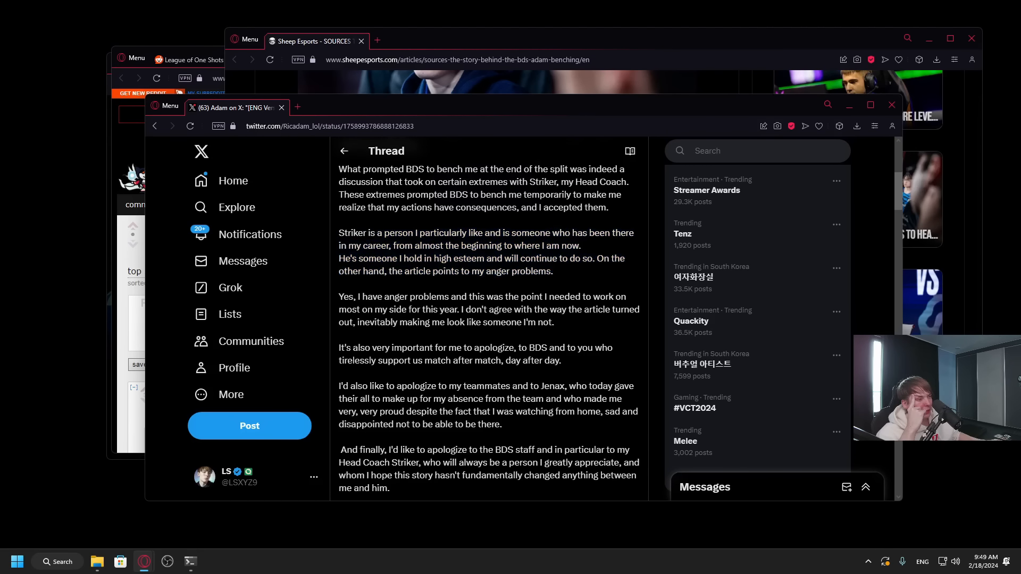
scroll("down", 3)
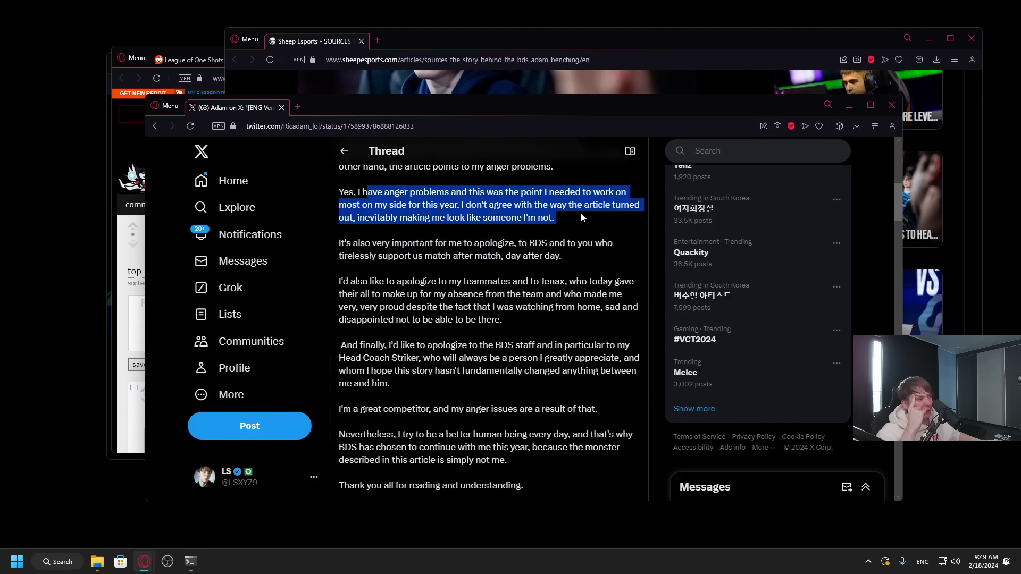
left_click(447, 217)
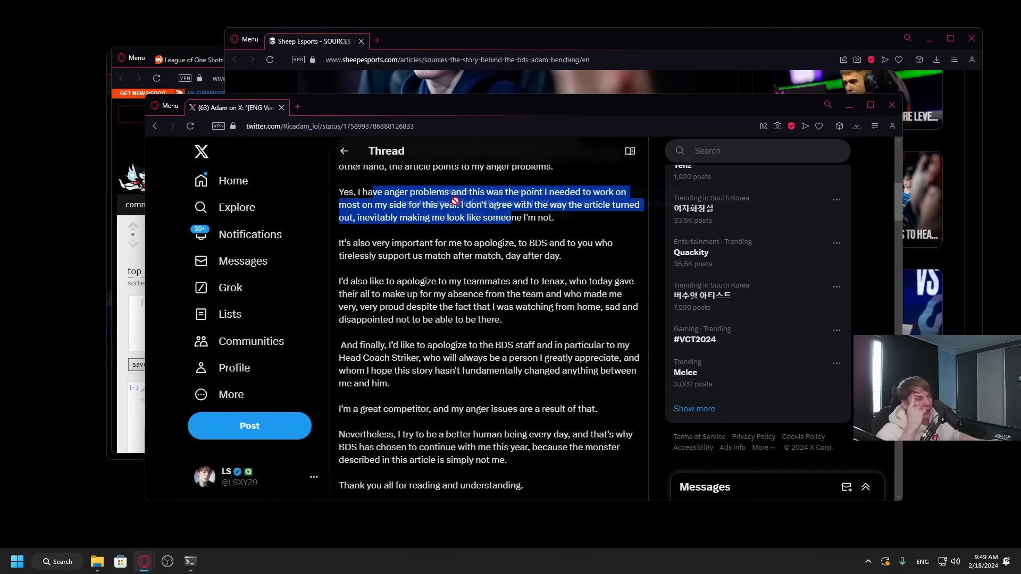
left_click(584, 219)
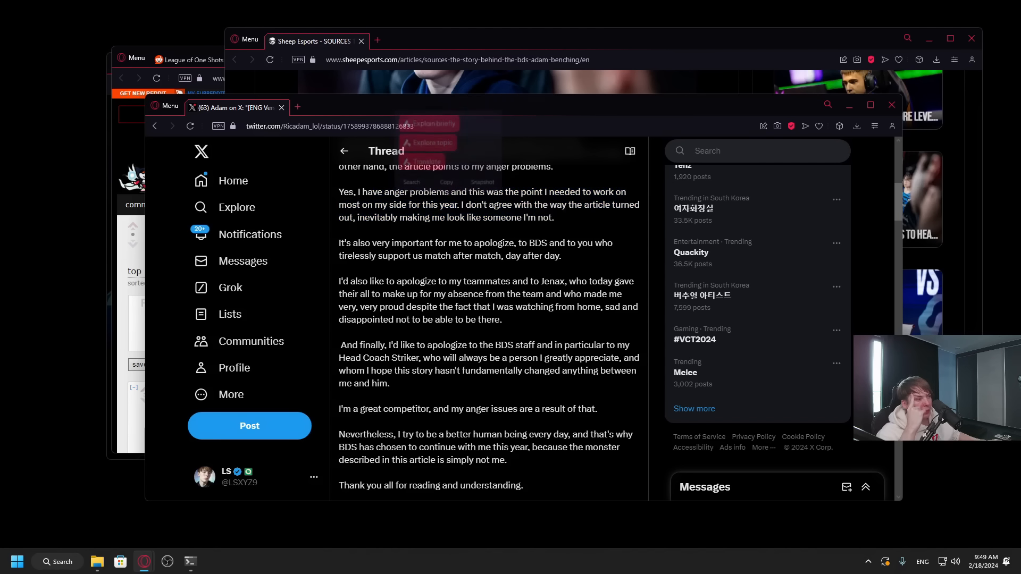
- Bring the Sheep Esports article forward to the paragraphs on Adam's argument with Striker
left_click(316, 41)
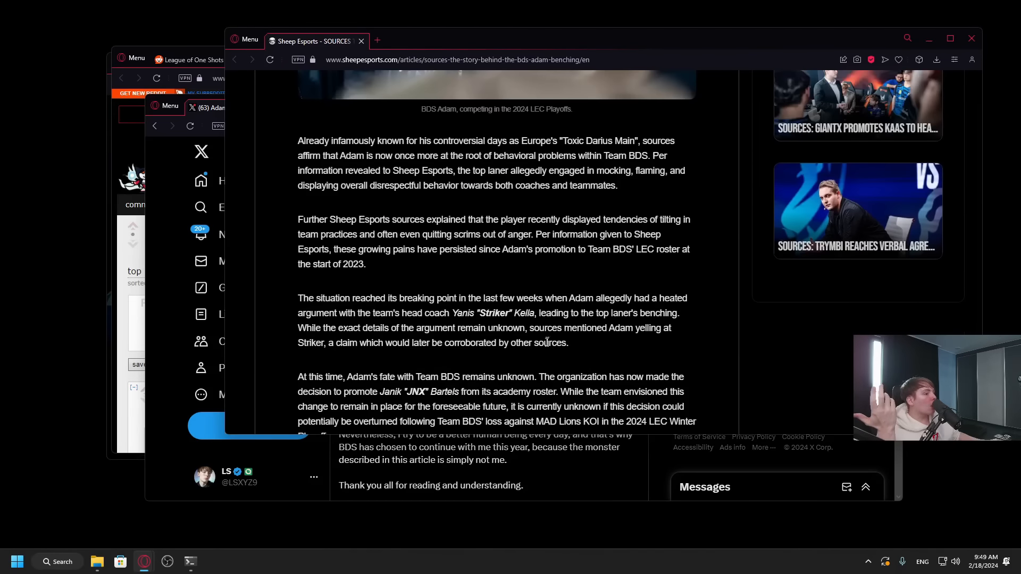
scroll("up", 3)
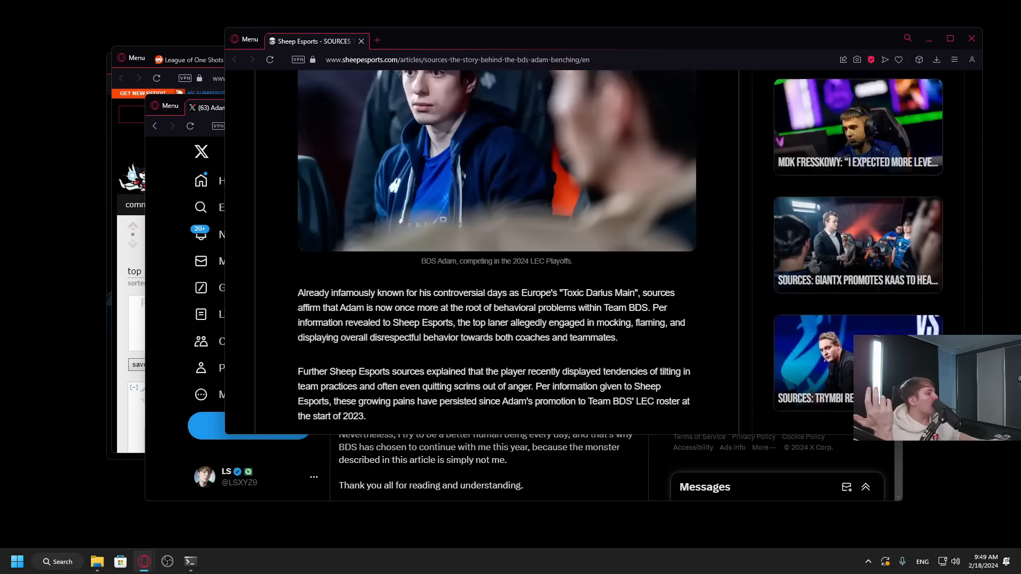
scroll("down", 3)
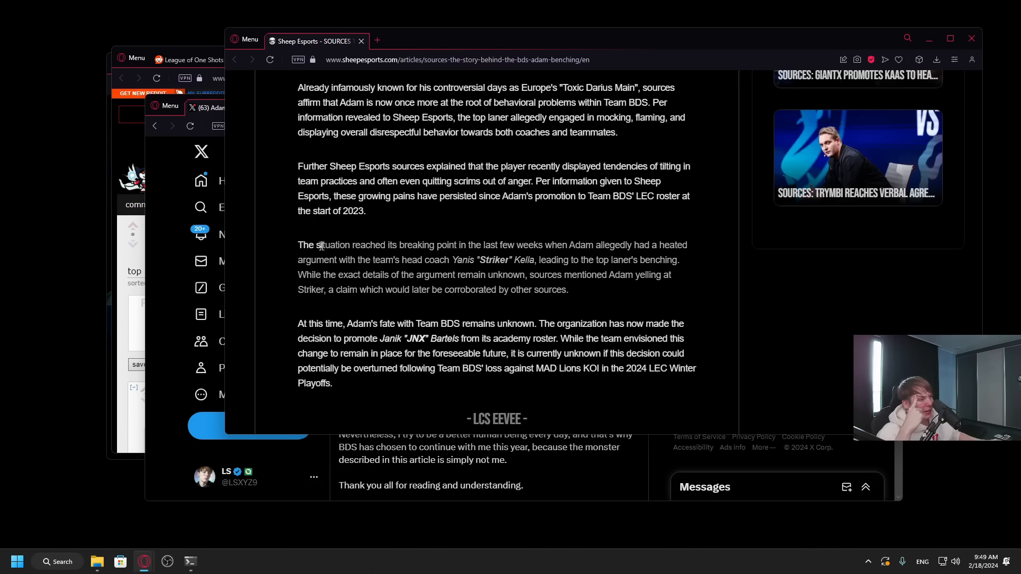
mouse_move(290, 118)
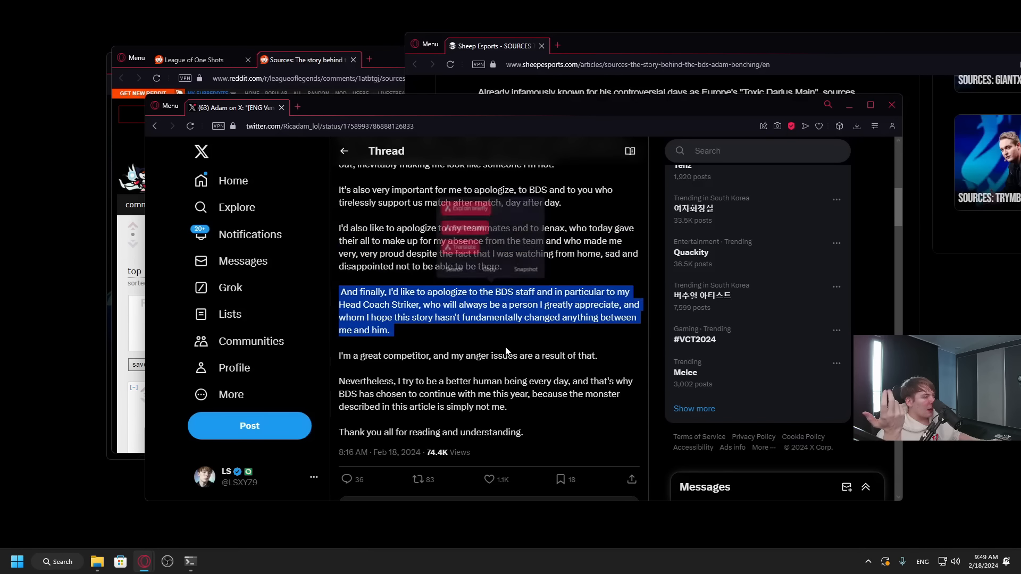
- Scroll down to the replies under Adam's thread, reaching Zoxi's 'misleading article' reply
scroll("down", 3)
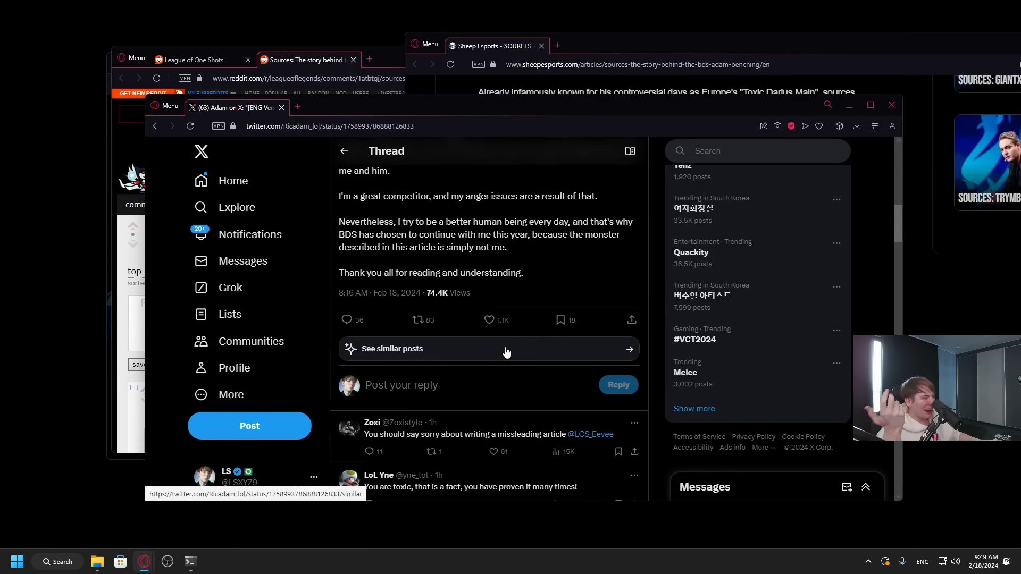
scroll("down", 3)
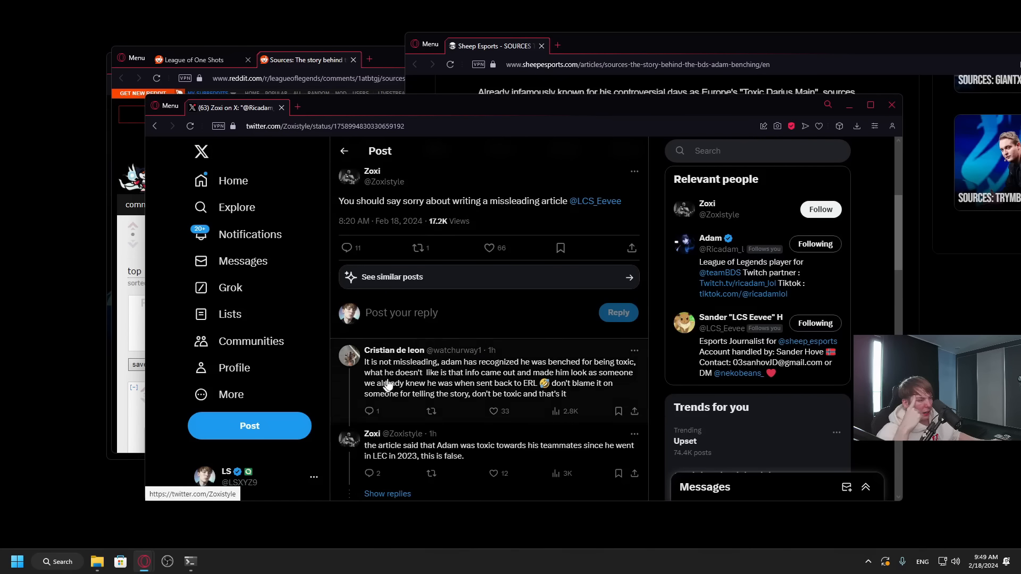
mouse_move(584, 376)
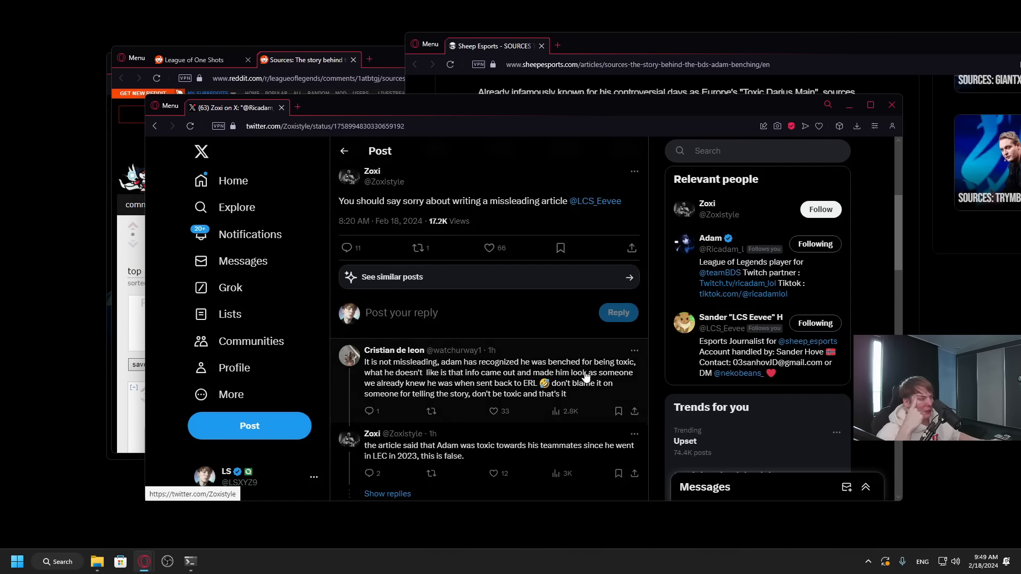
scroll("down", 3)
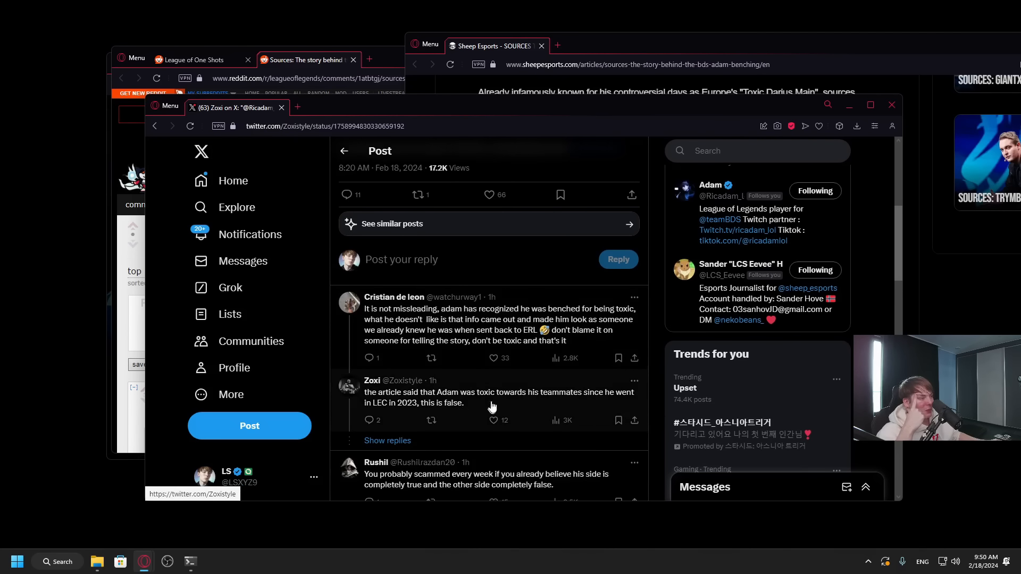
mouse_move(393, 416)
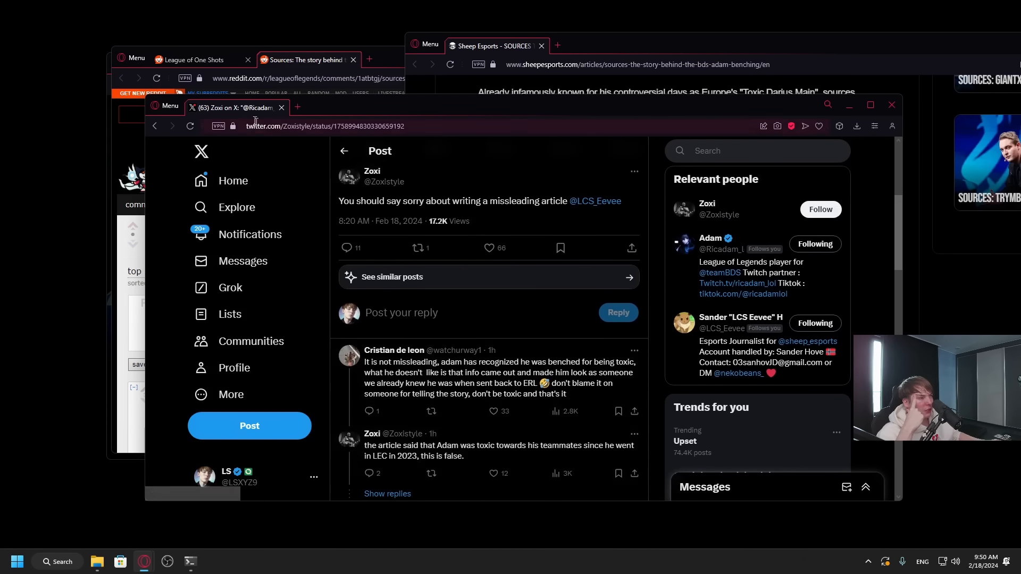
- Recheck the article's 'Toxic Darius Main' paragraph about Adam's behaviour since 2023
scroll("down", 3)
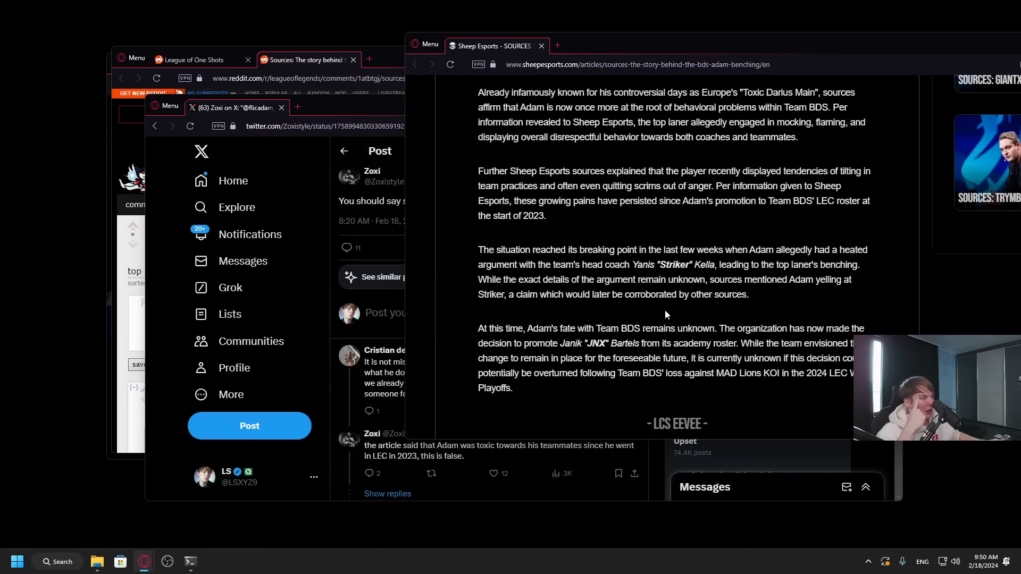
scroll("up", 3)
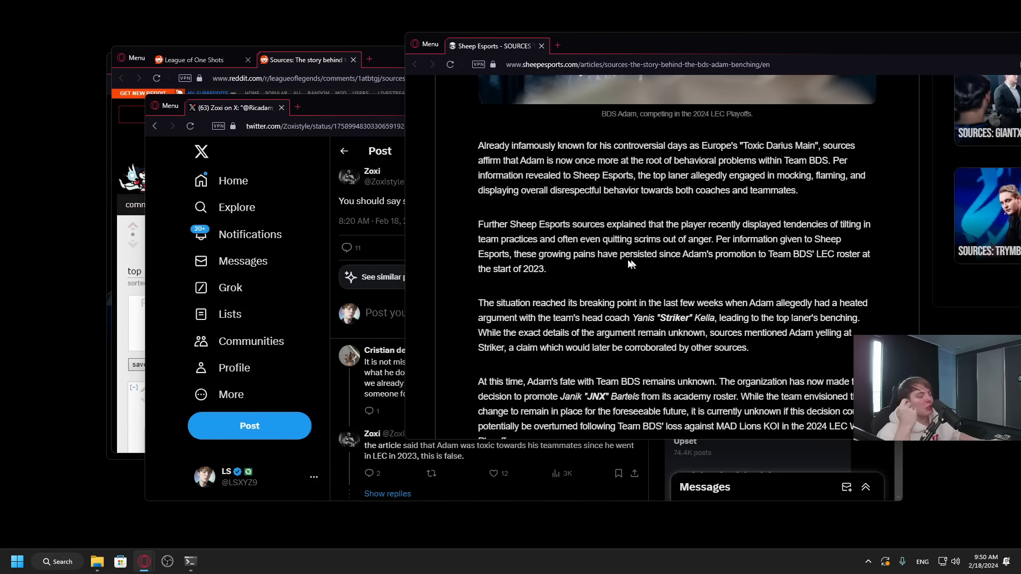
mouse_move(666, 272)
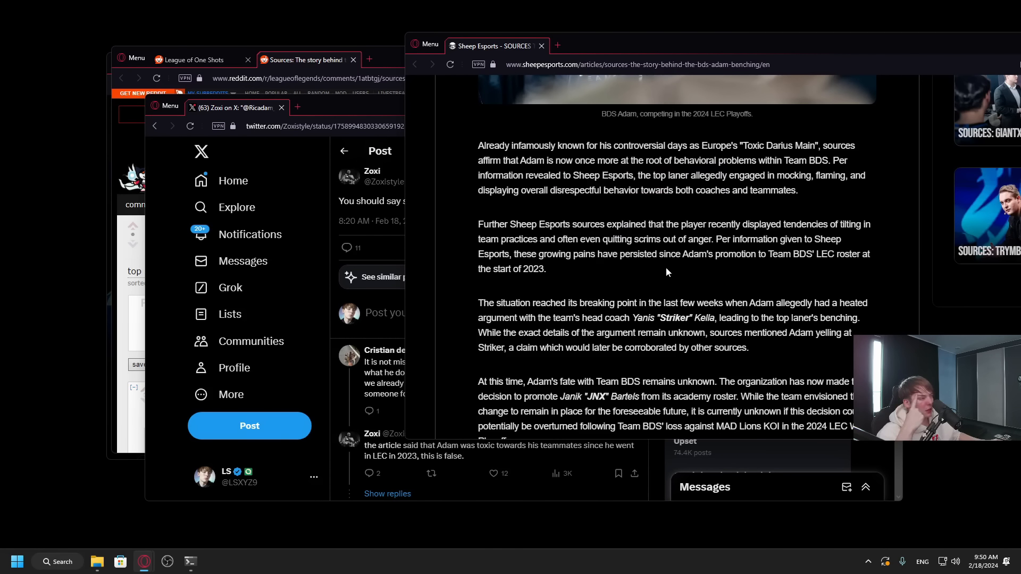
mouse_move(539, 236)
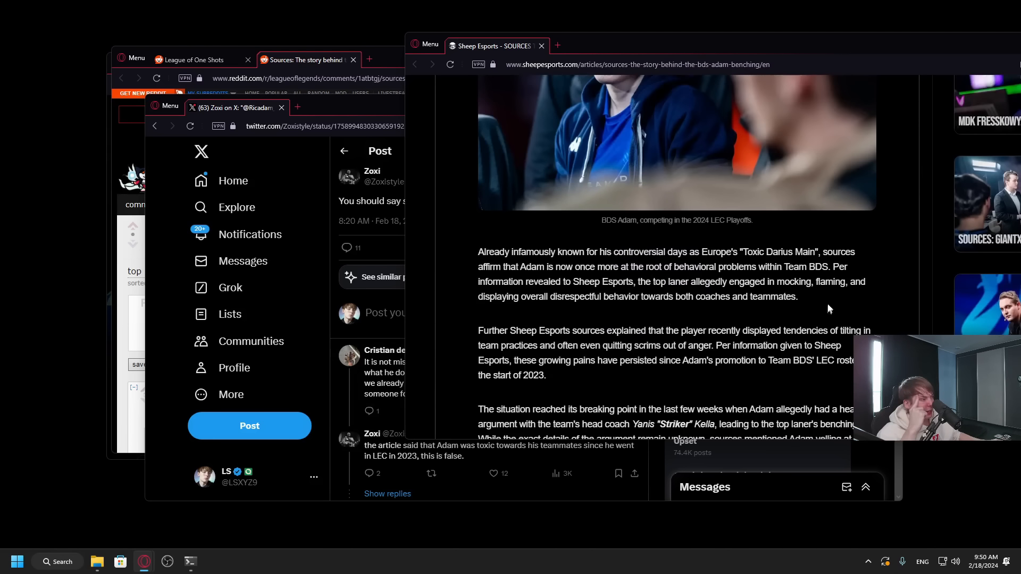
mouse_move(656, 282)
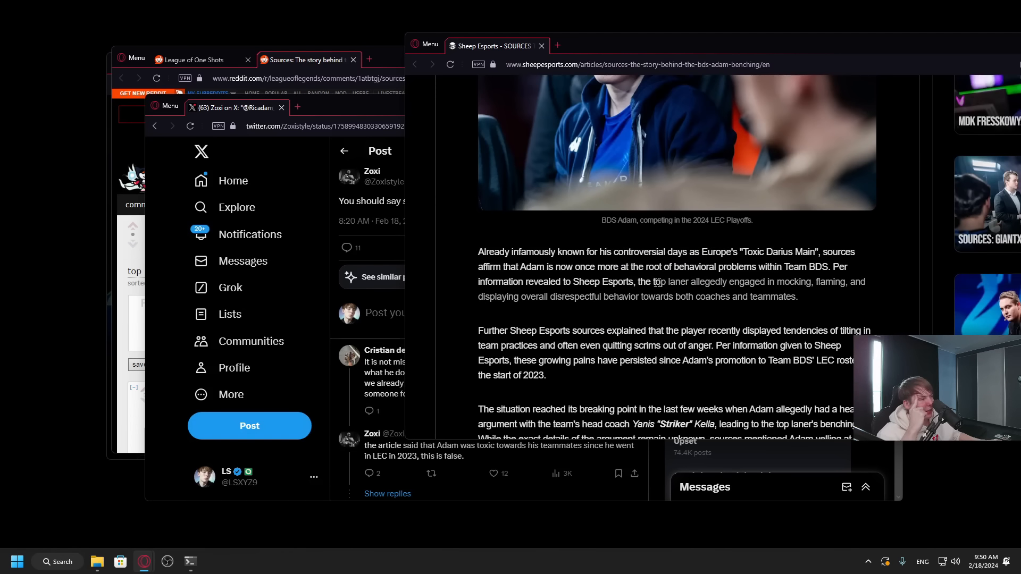
scroll("down", 3)
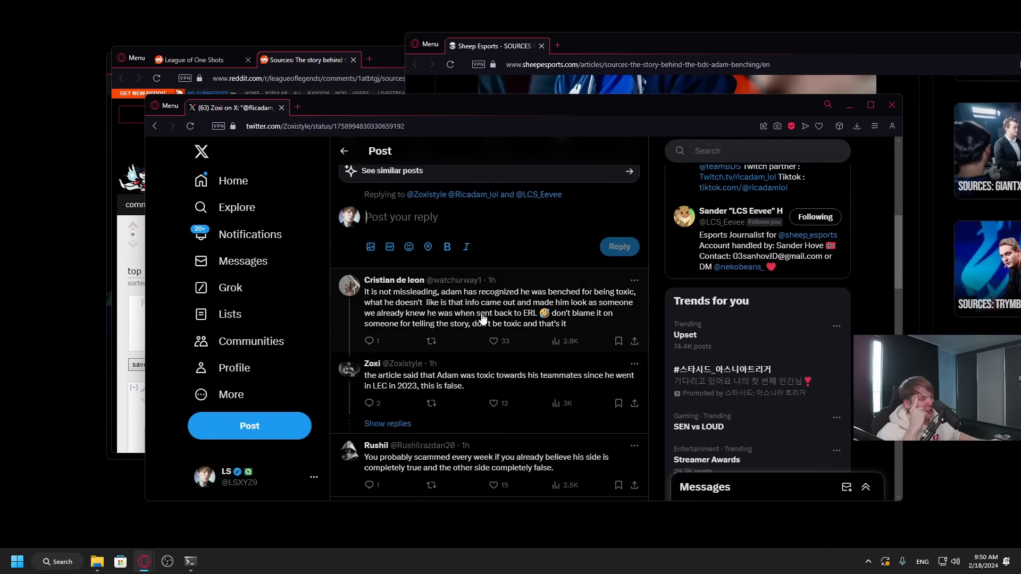
scroll("down", 3)
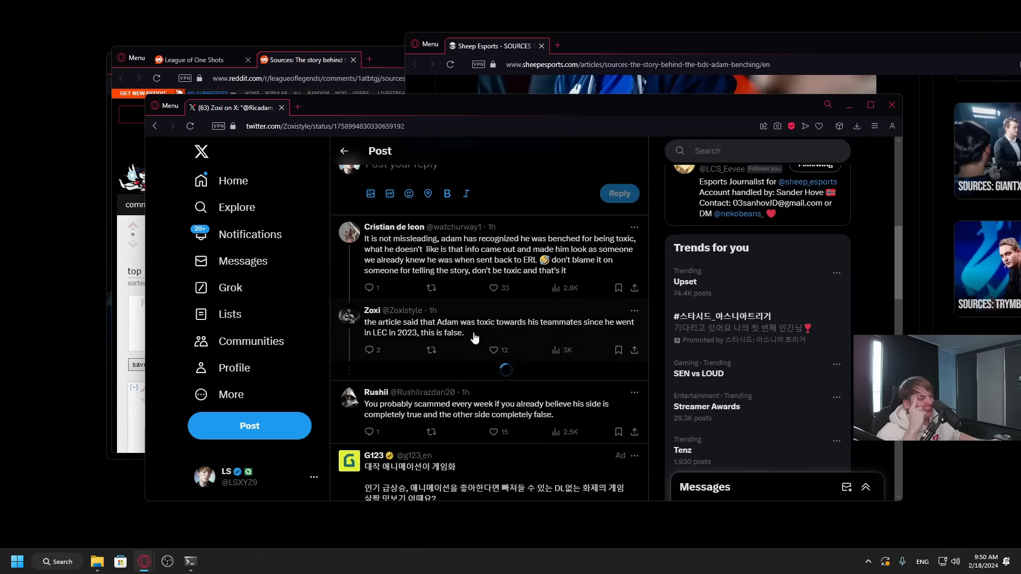
scroll("down", 3)
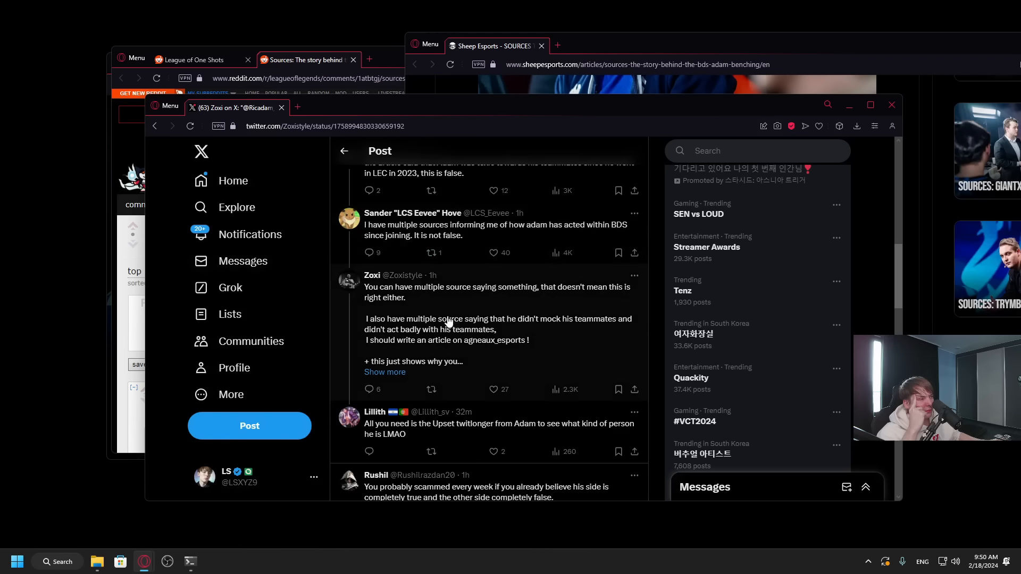
mouse_move(368, 345)
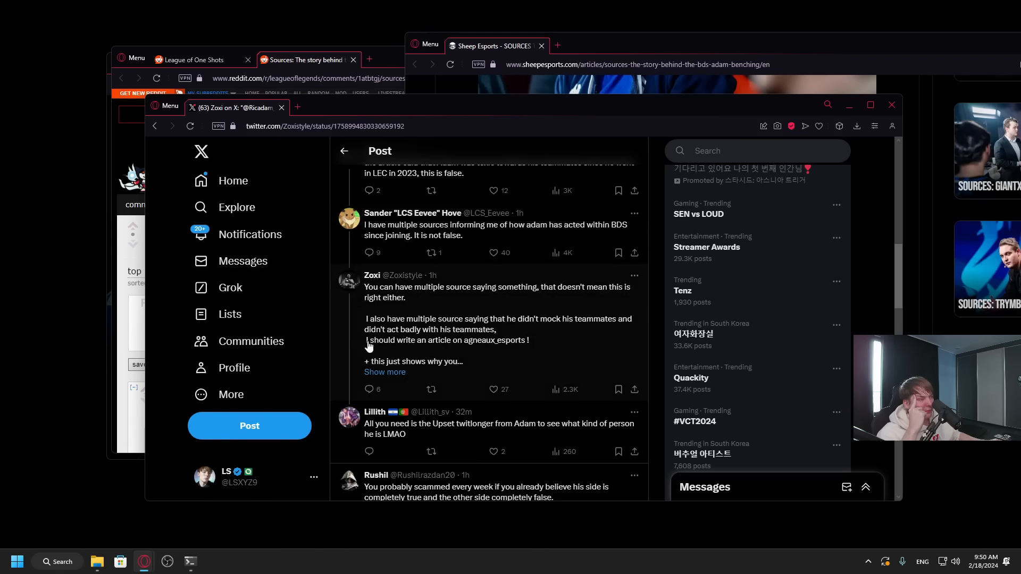
mouse_move(402, 309)
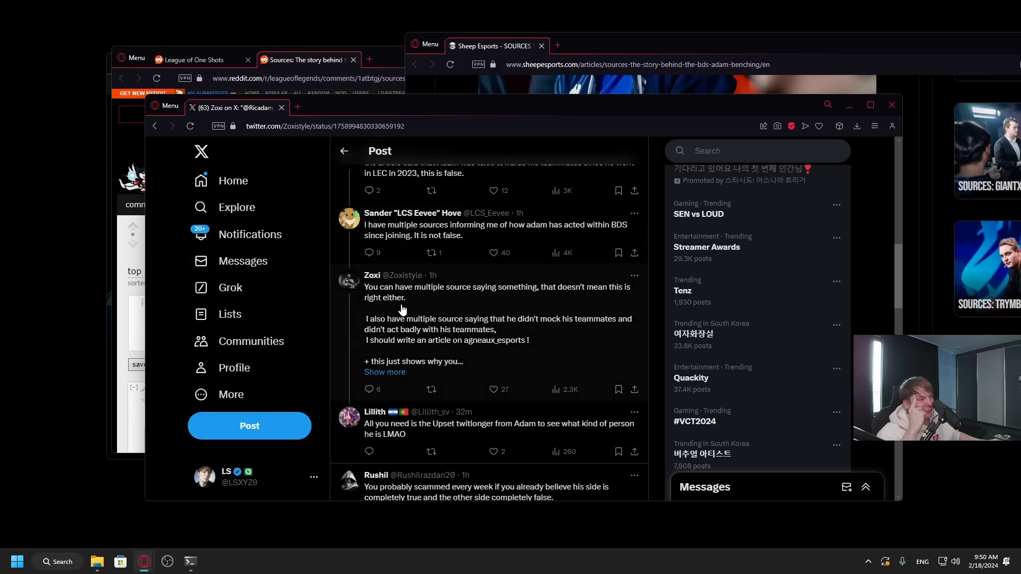
mouse_move(502, 339)
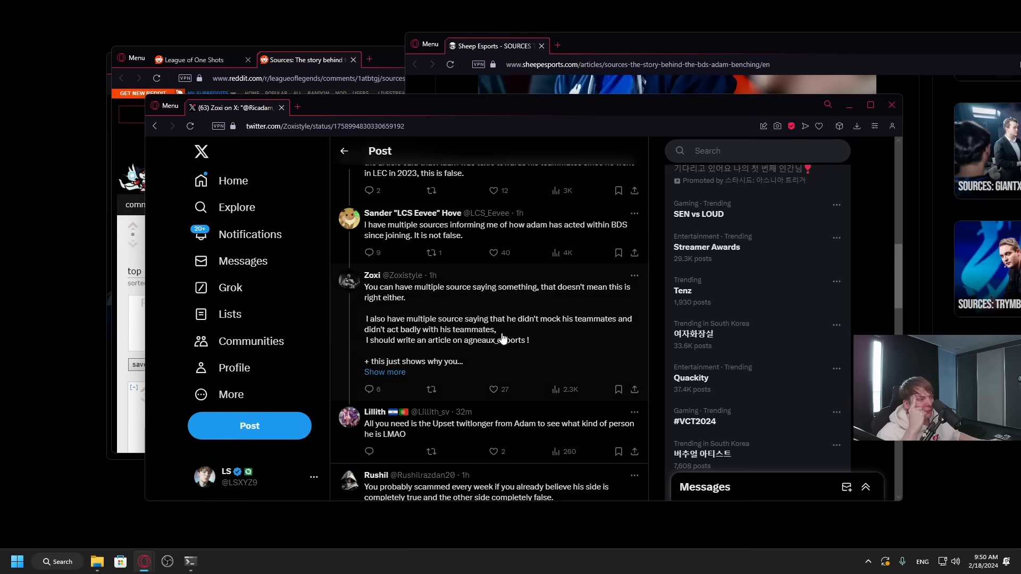
mouse_move(475, 356)
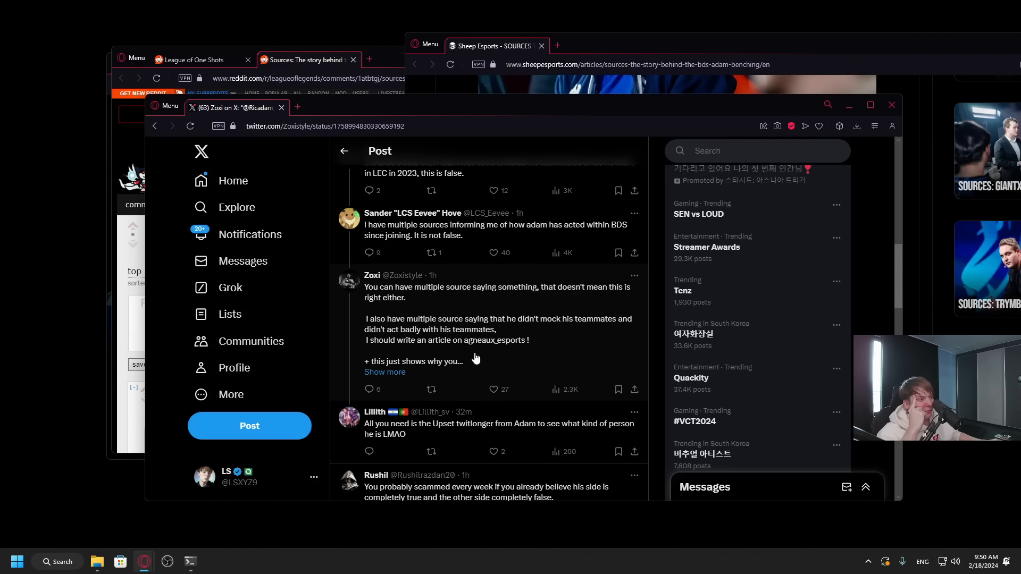
mouse_move(475, 345)
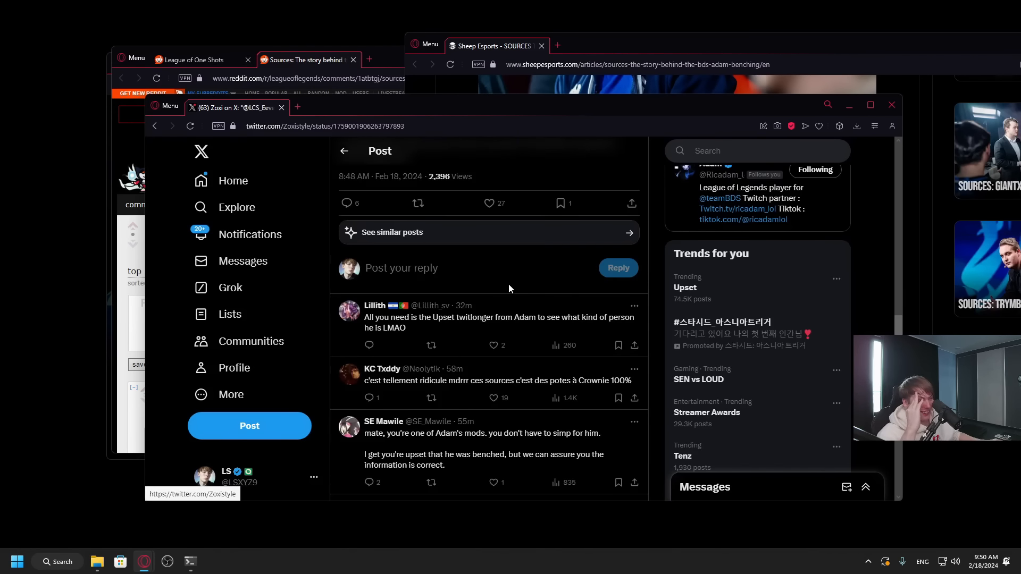
mouse_move(531, 321)
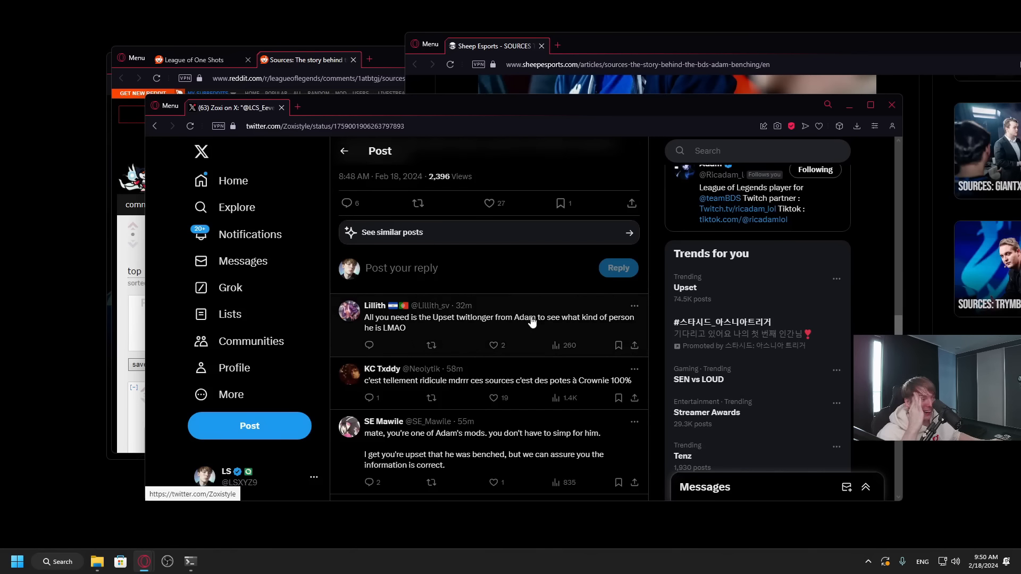
mouse_move(599, 324)
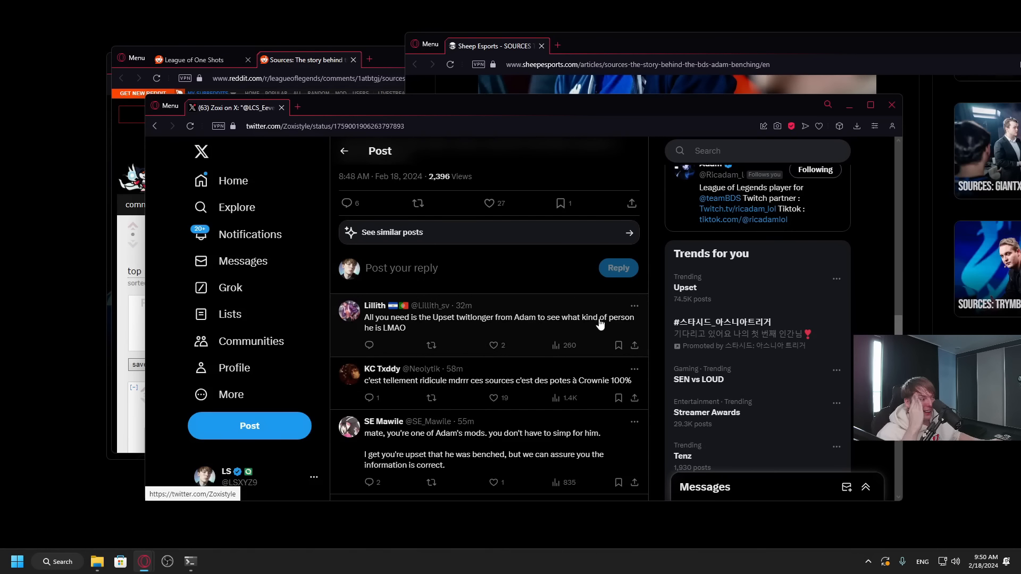
scroll("down", 3)
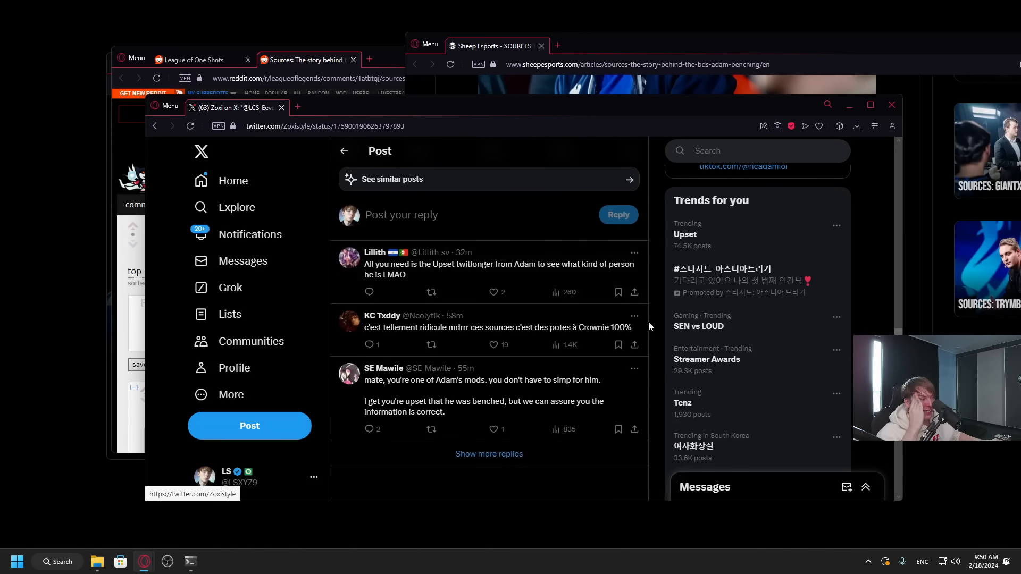
scroll("up", 3)
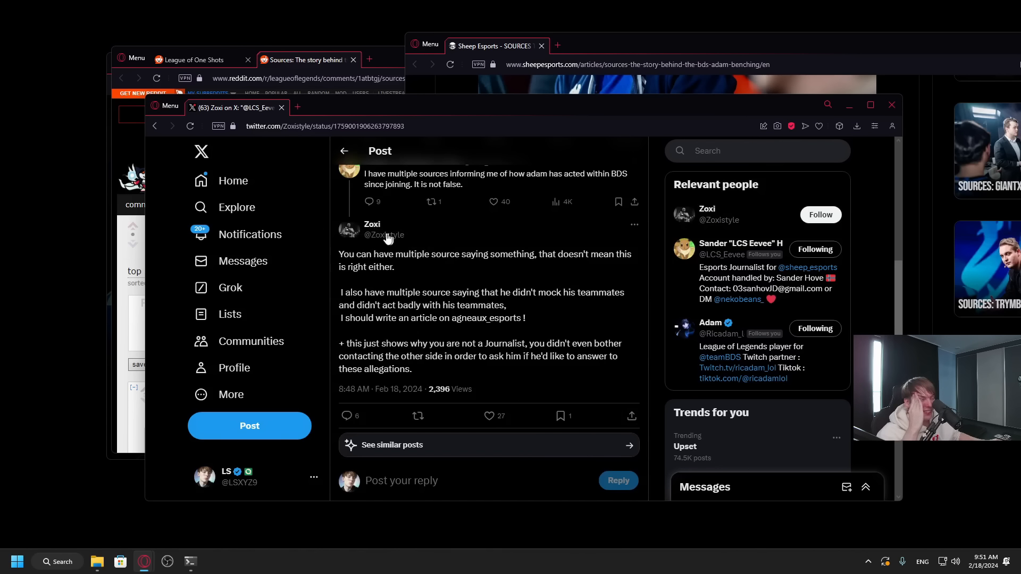
scroll("up", 3)
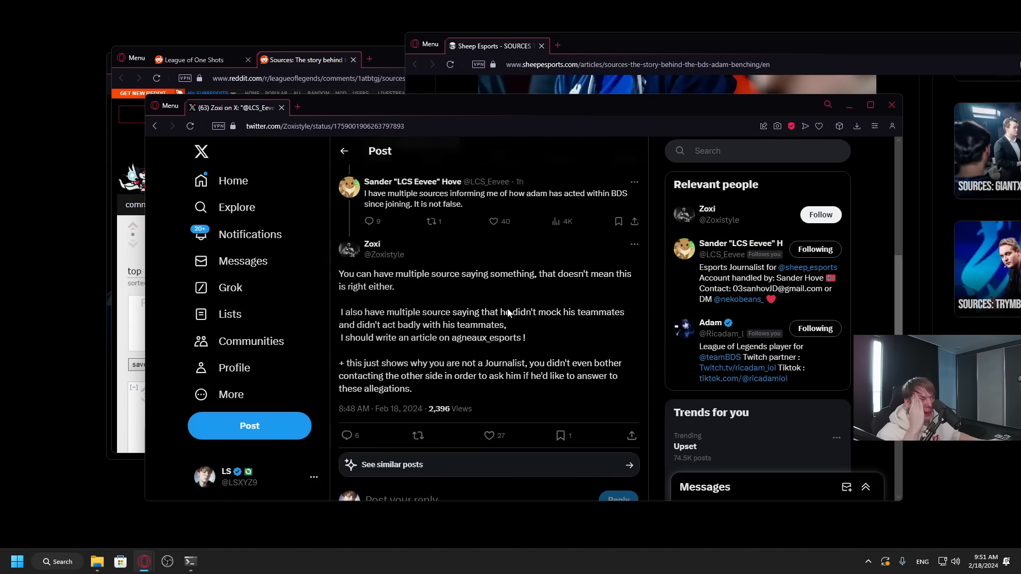
scroll("down", 3)
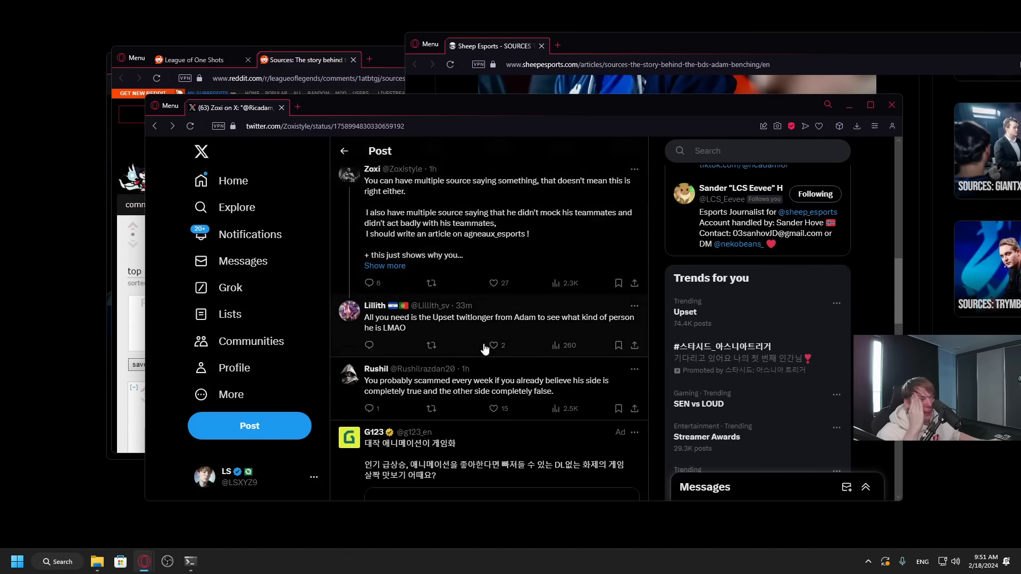
scroll("down", 3)
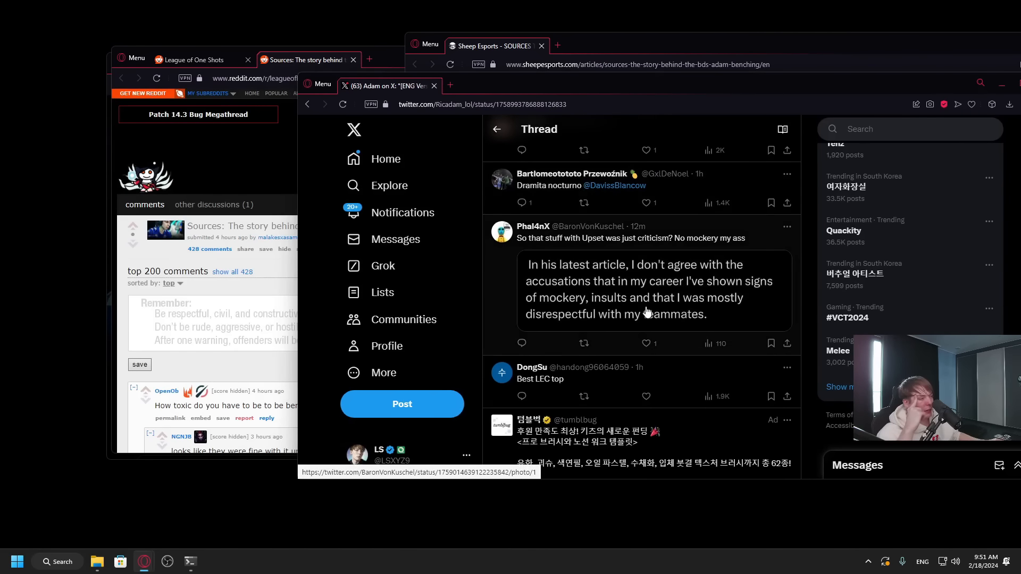
- Scroll through more replies under Adam's statement, including criticism of his anger and ego
scroll("down", 3)
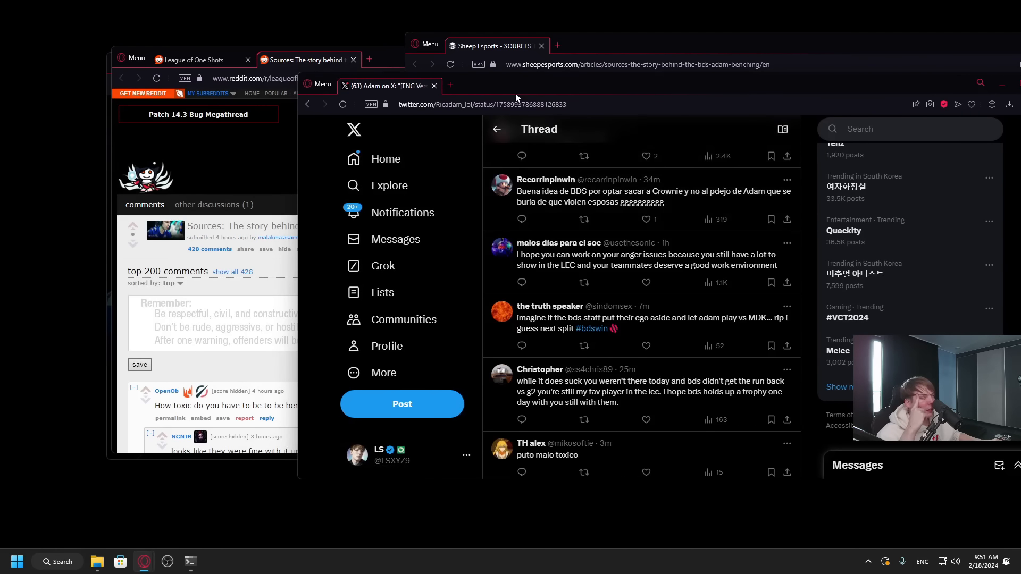
mouse_move(435, 85)
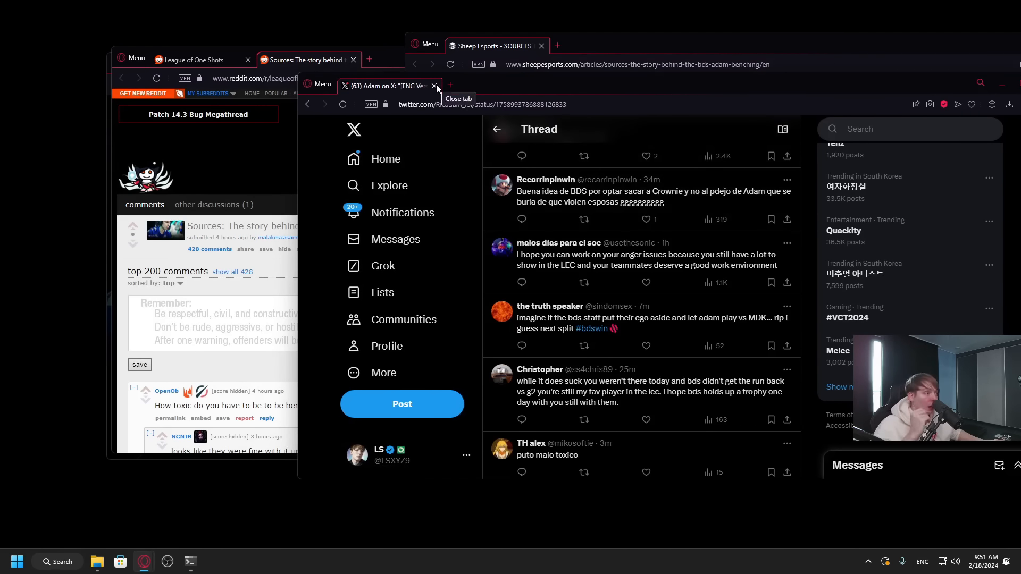
- Close the X thread and Sheep Esports article, and maximize the Reddit window
left_click(435, 85)
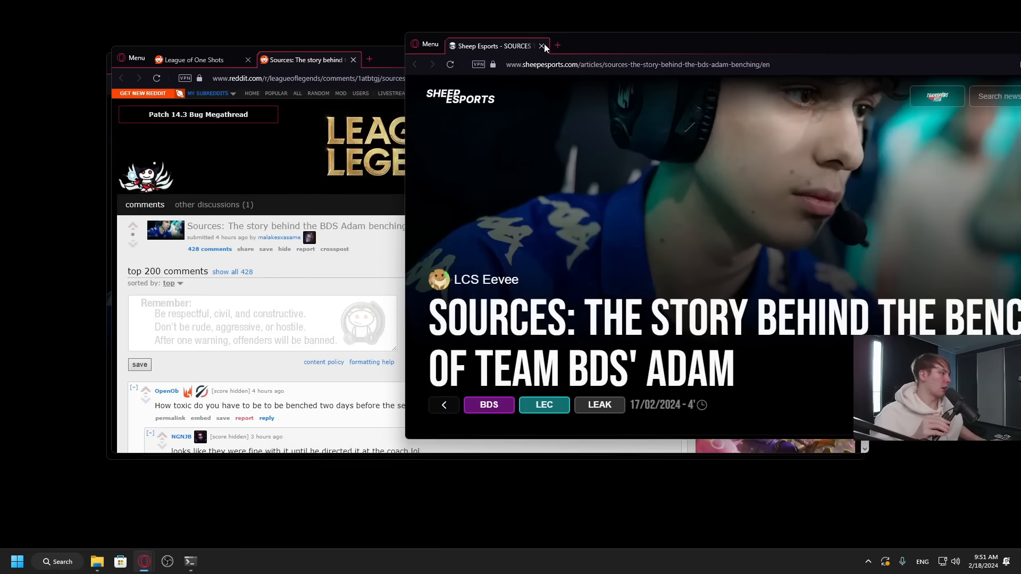
left_click(541, 46)
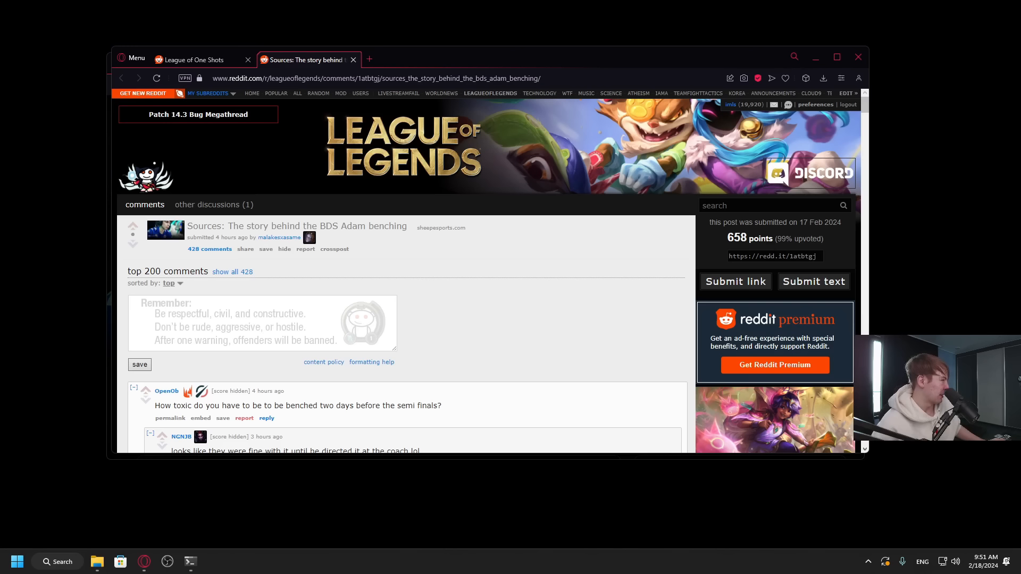
mouse_move(957, 319)
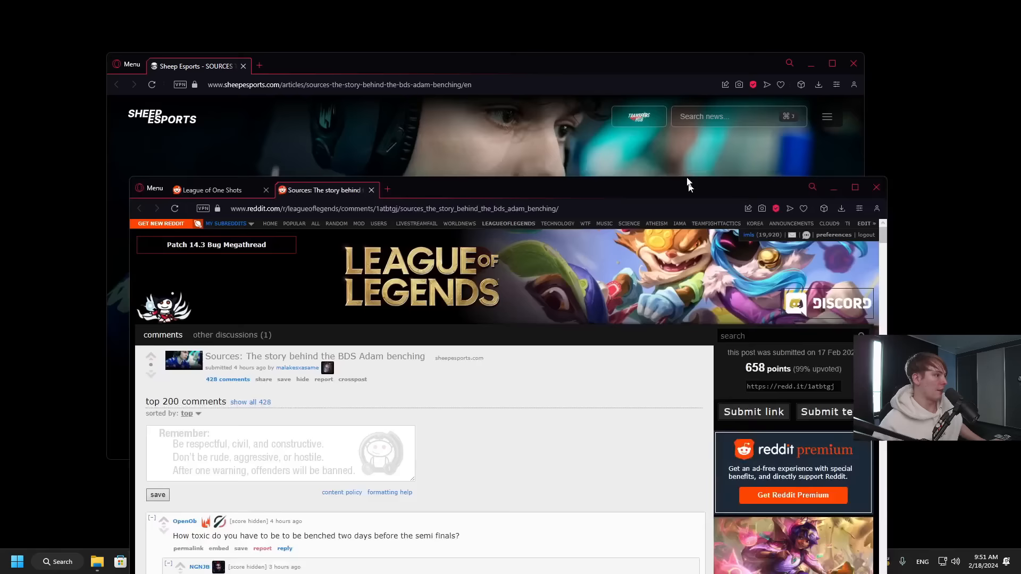
left_click(875, 188)
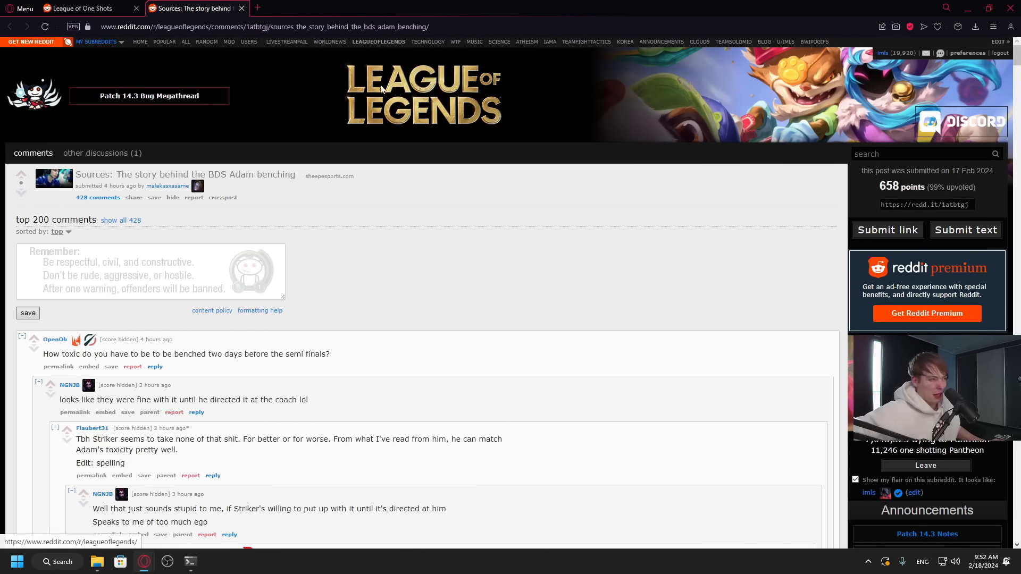
- Browse the r/leagueoflegends front page down to the bottom and back toward the Adam statement post
left_click(9, 26)
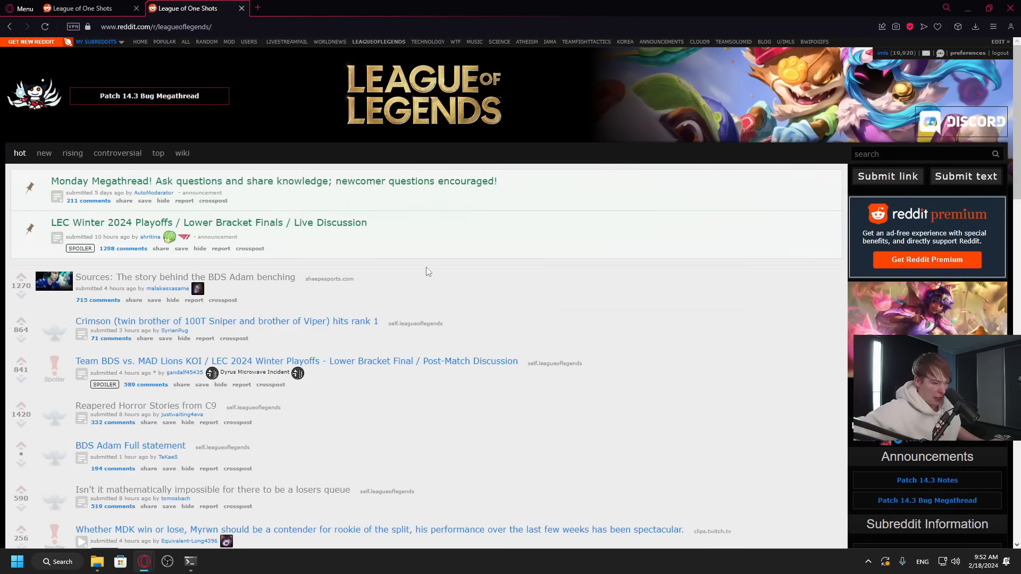
scroll("down", 3)
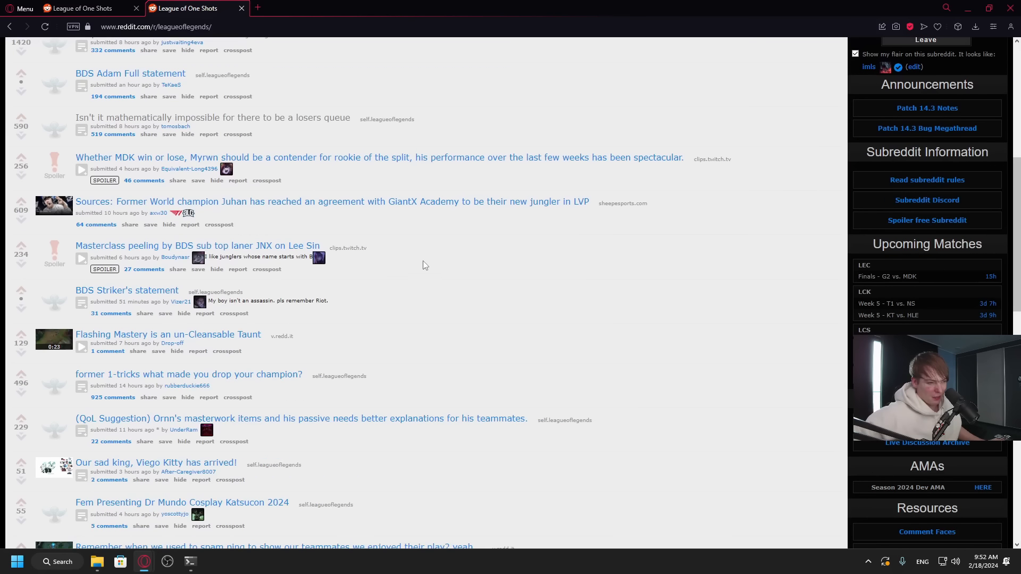
scroll("down", 3)
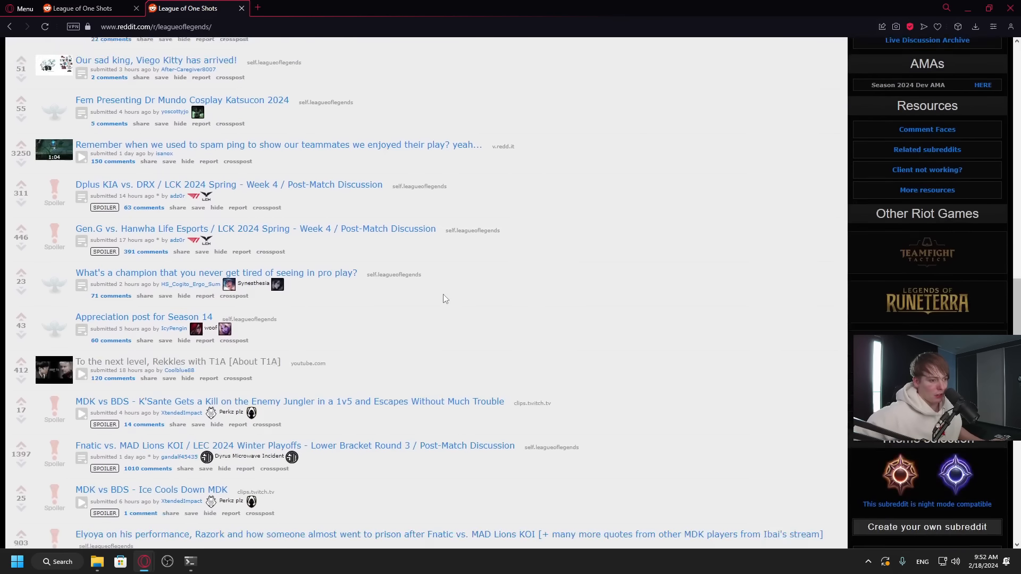
scroll("down", 3)
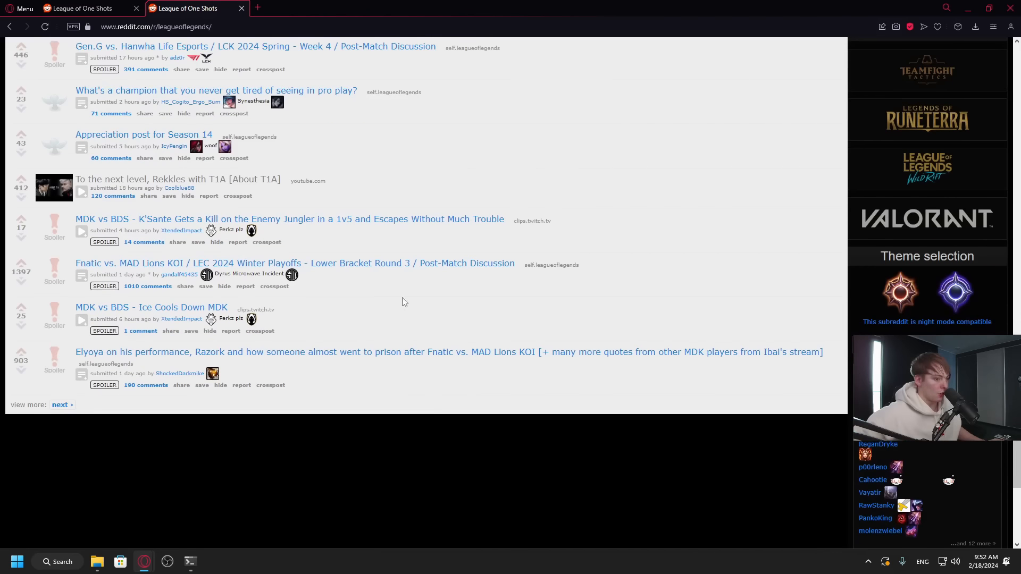
scroll("up", 3)
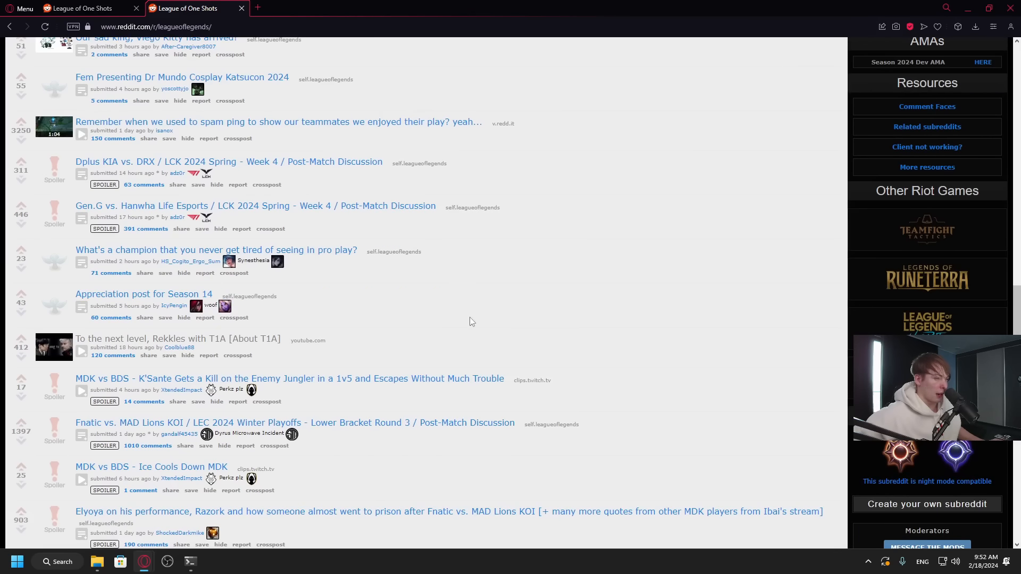
scroll("up", 3)
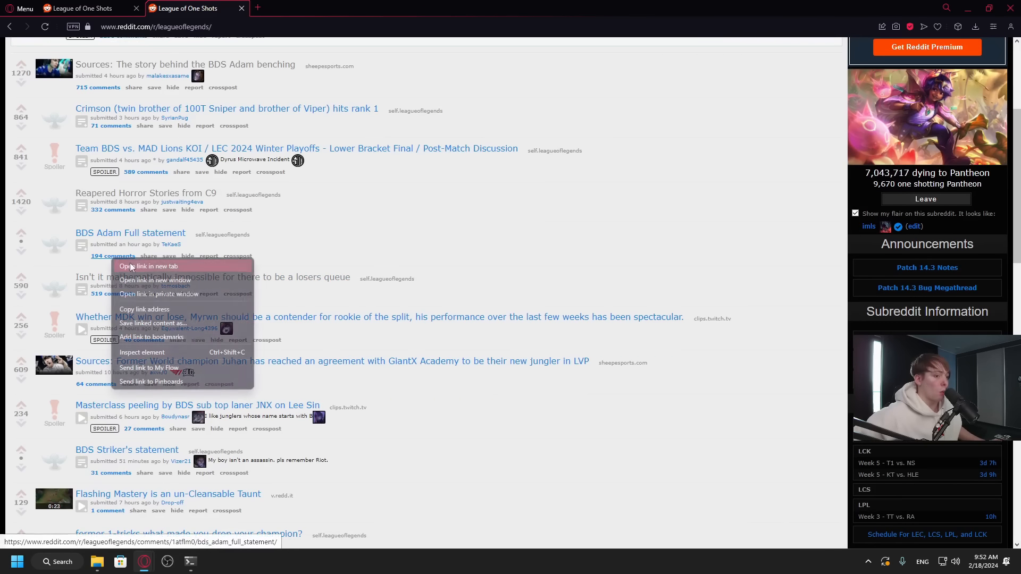
left_click(148, 267)
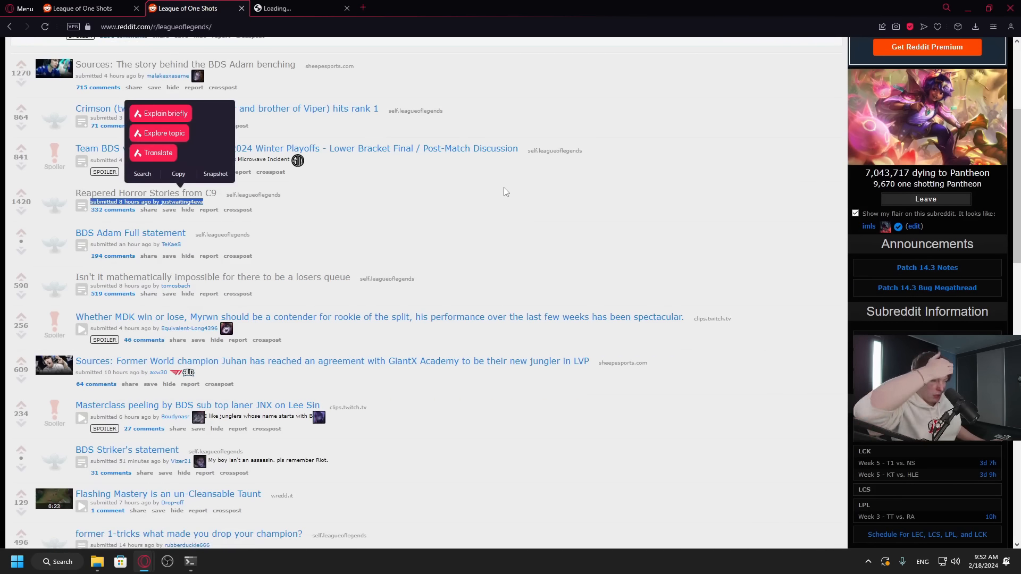
left_click(130, 232)
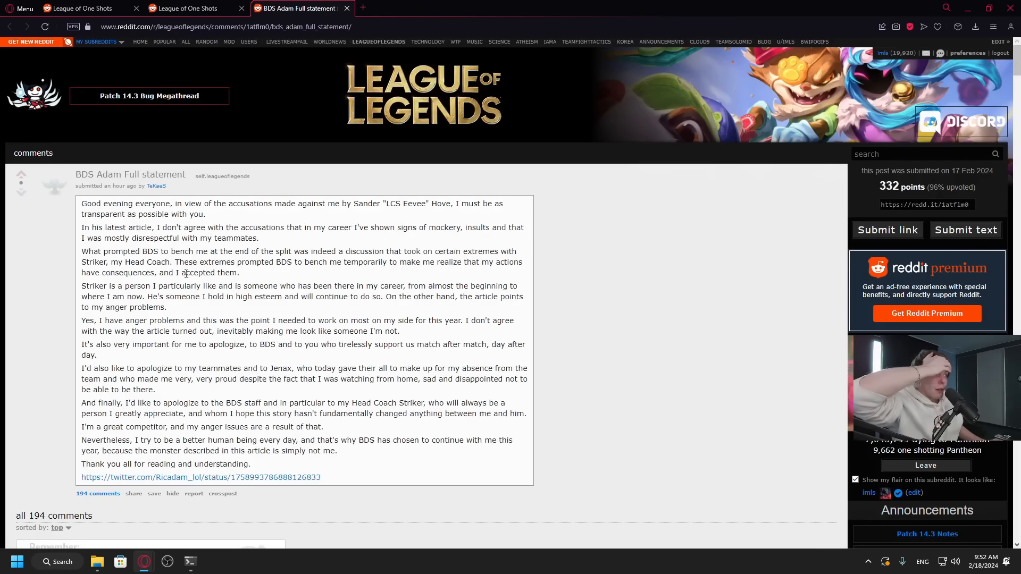
scroll("down", 3)
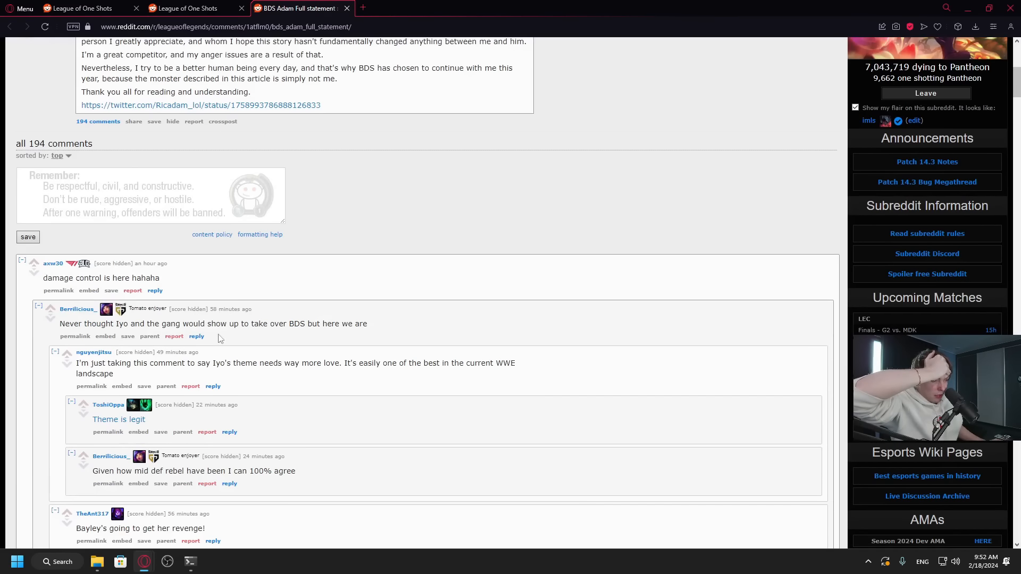
scroll("down", 3)
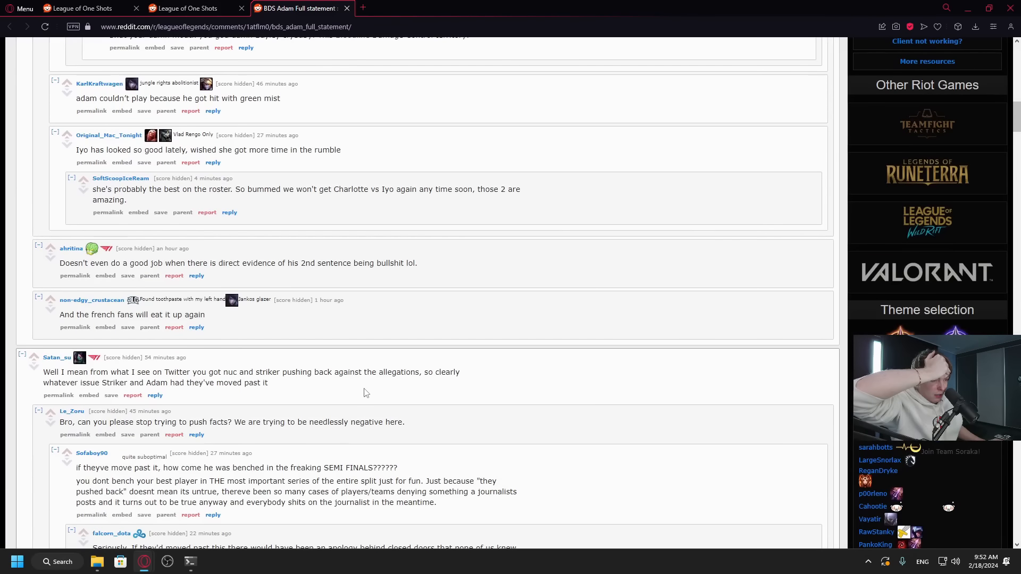
mouse_move(336, 397)
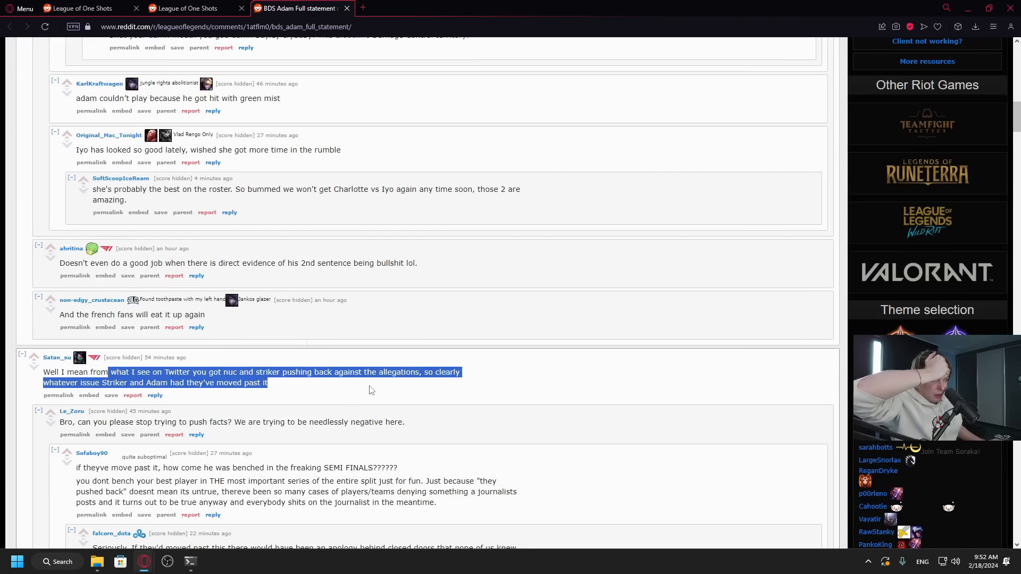
scroll("down", 3)
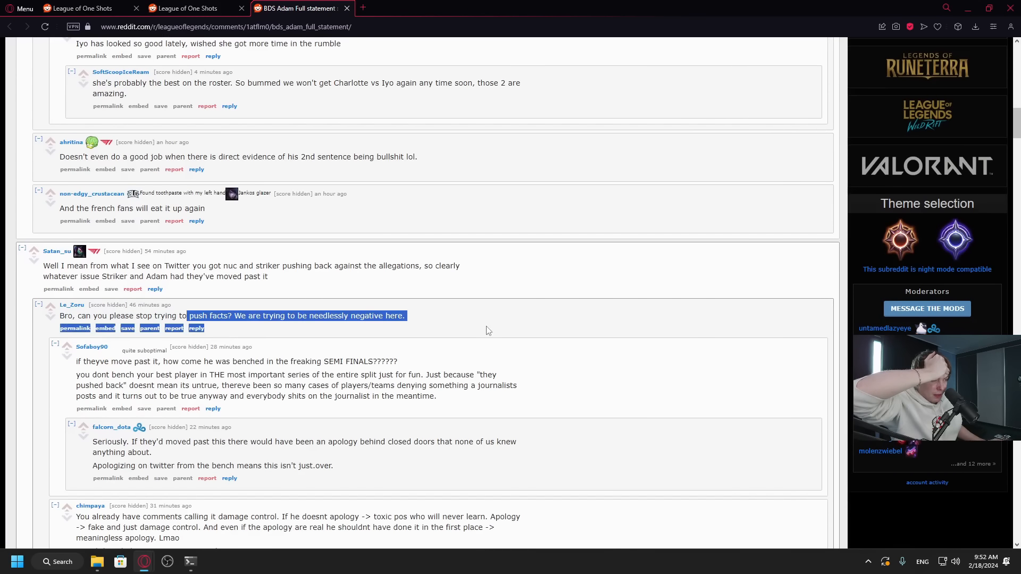
scroll("down", 3)
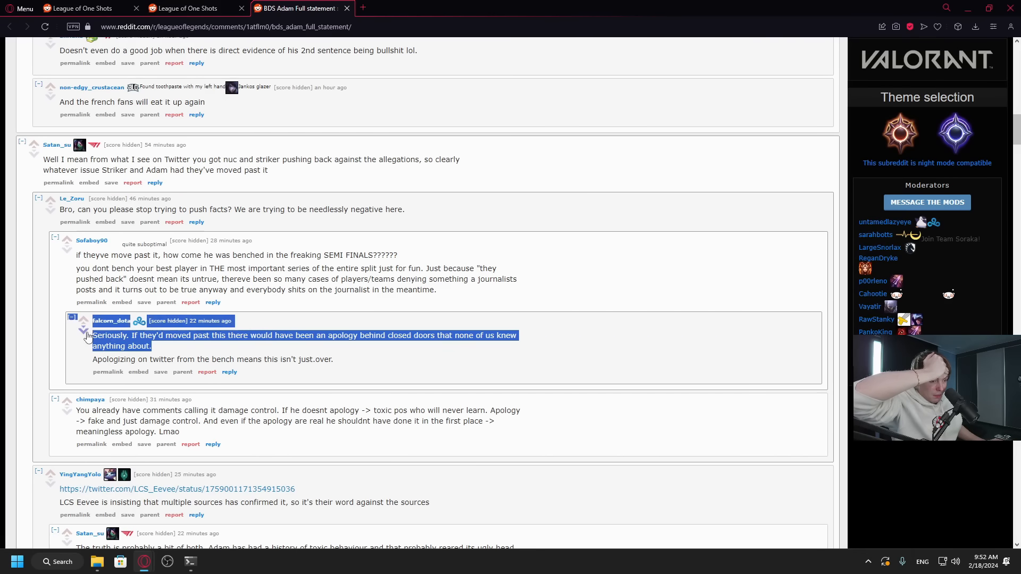
scroll("down", 3)
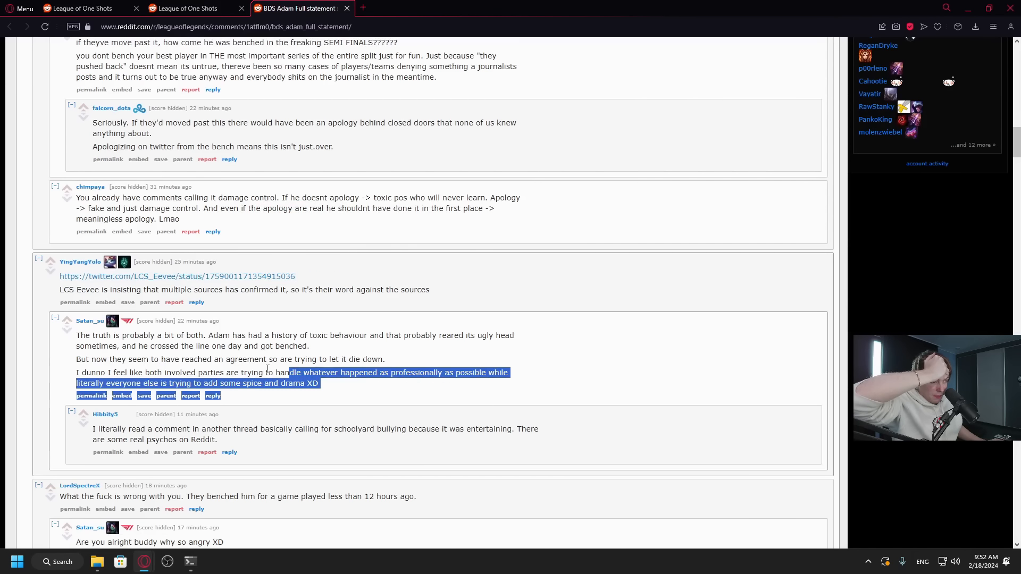
scroll("down", 3)
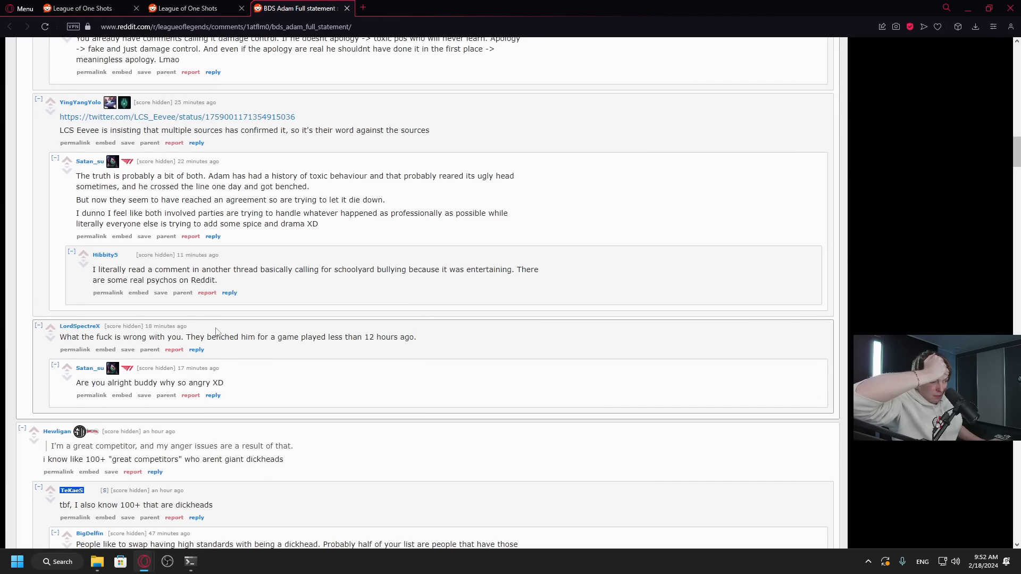
mouse_move(156, 402)
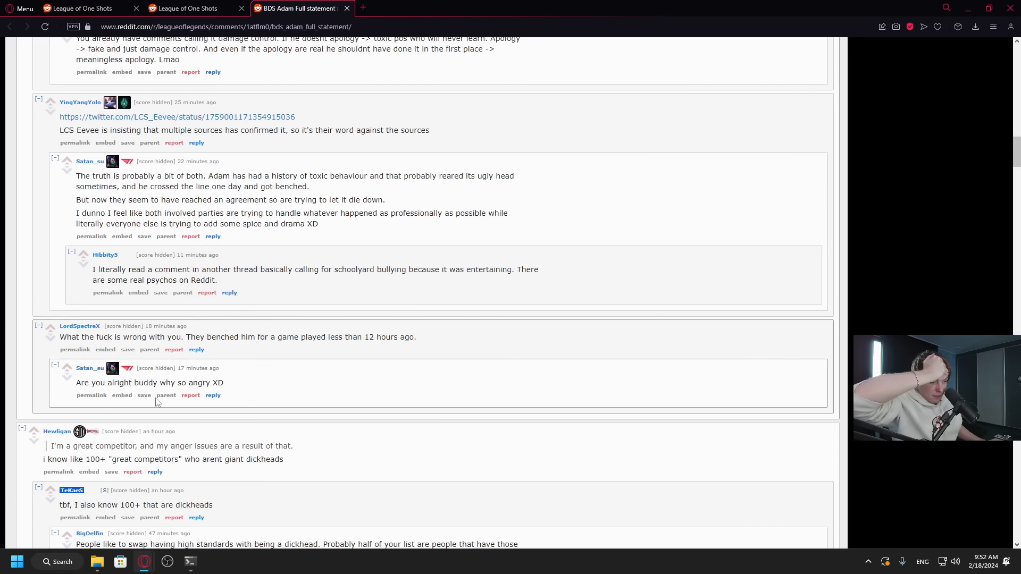
scroll("down", 3)
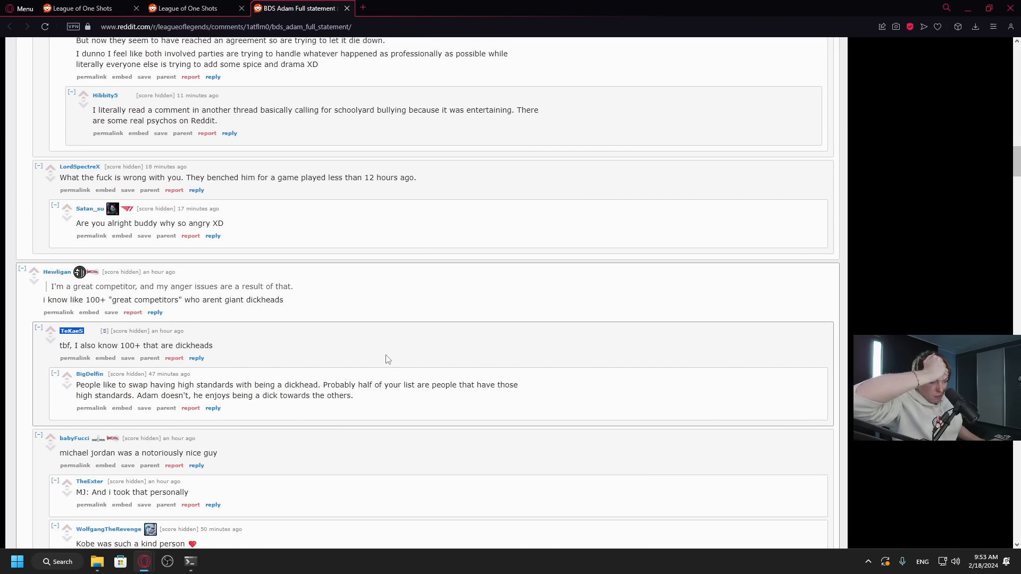
scroll("down", 3)
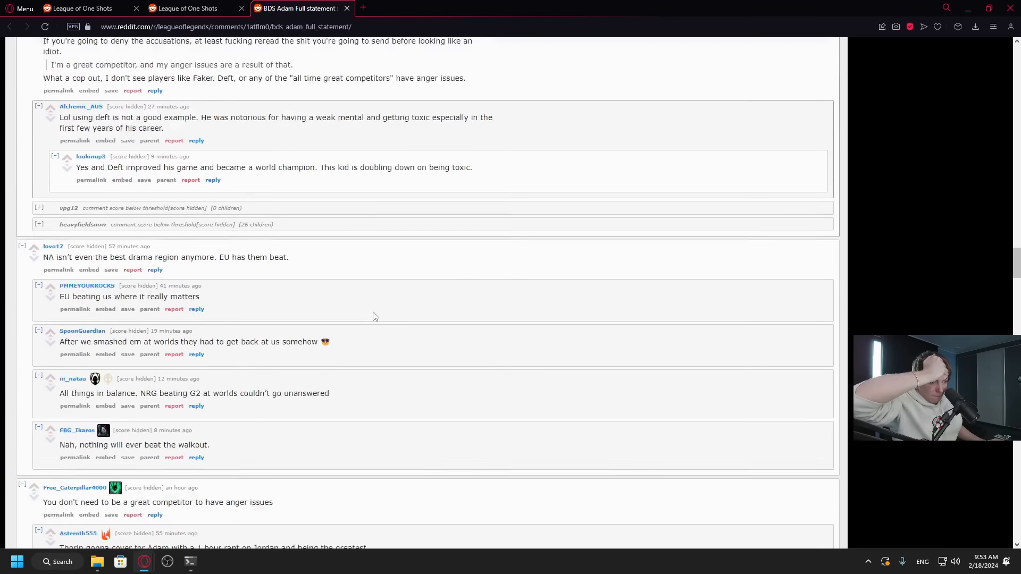
scroll("up", 3)
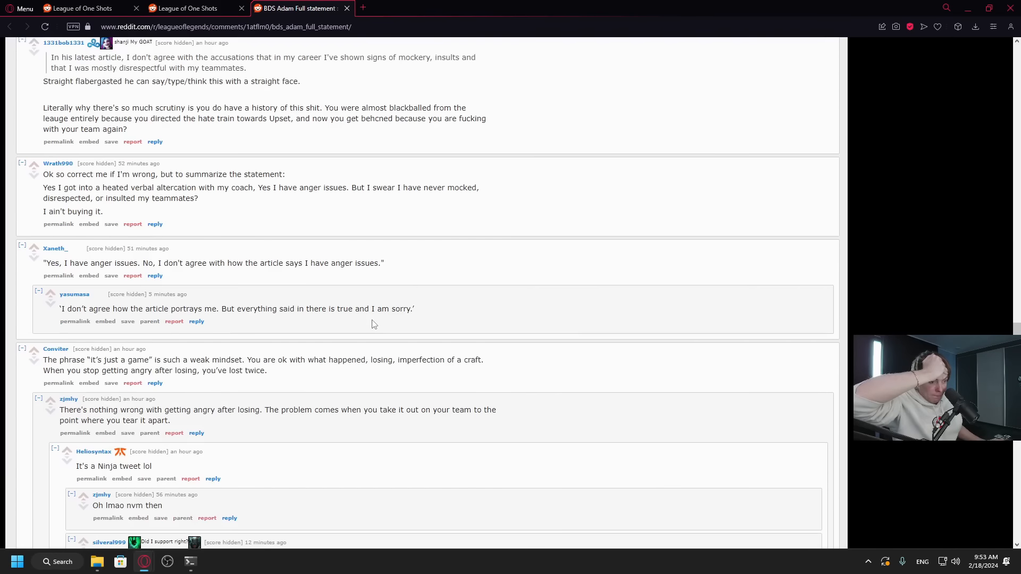
scroll("up", 3)
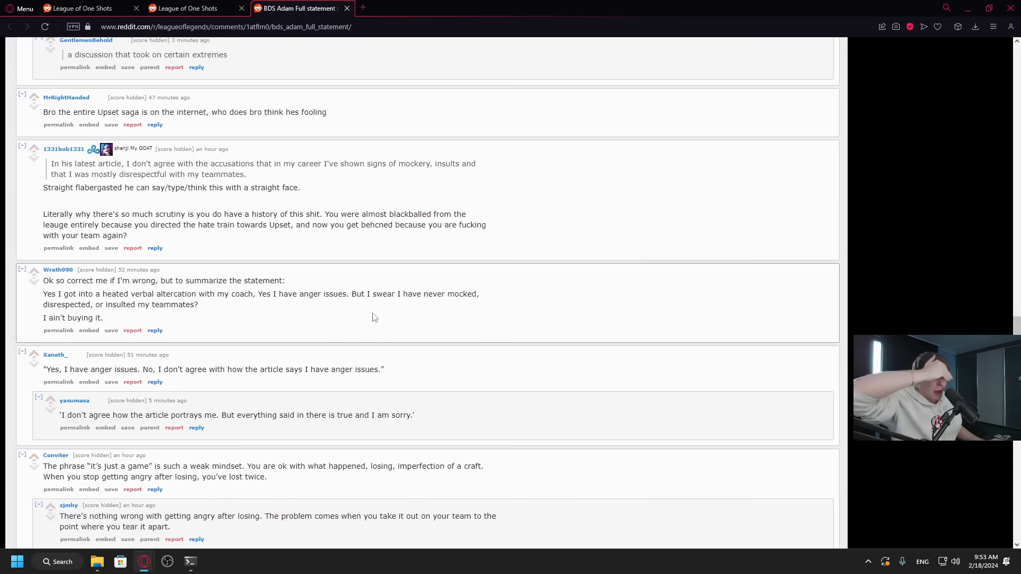
scroll("down", 3)
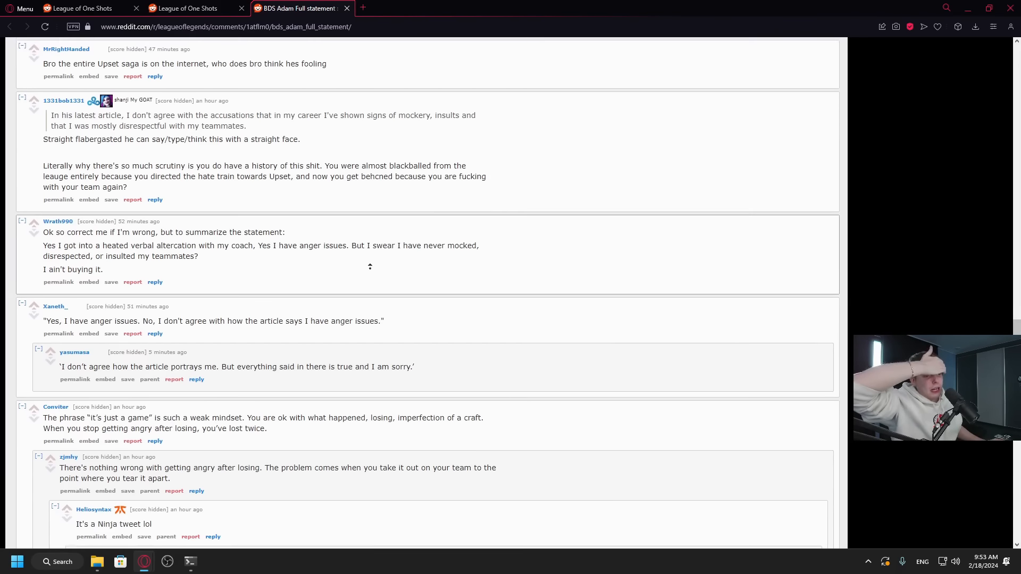
scroll("down", 3)
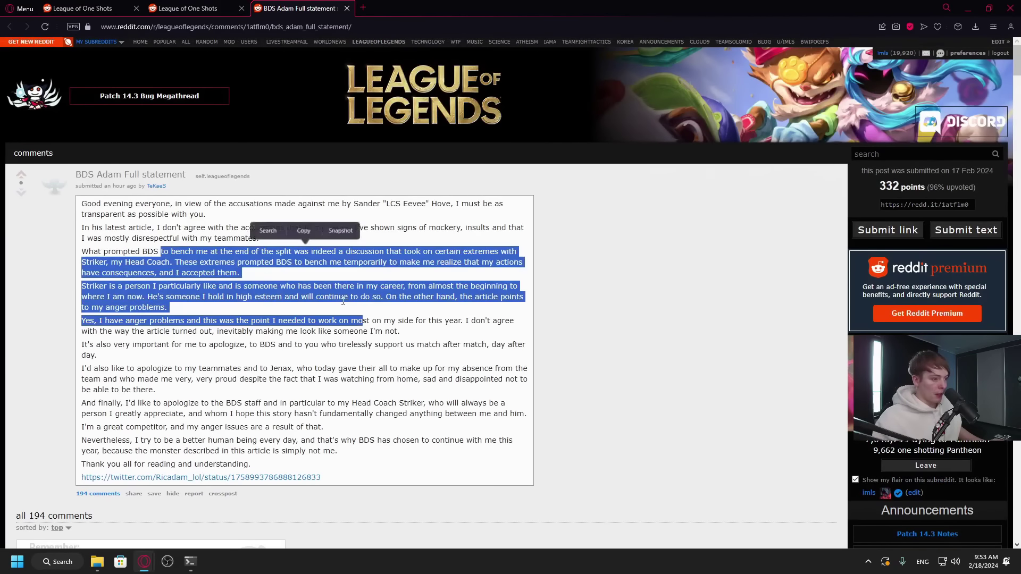
scroll("down", 3)
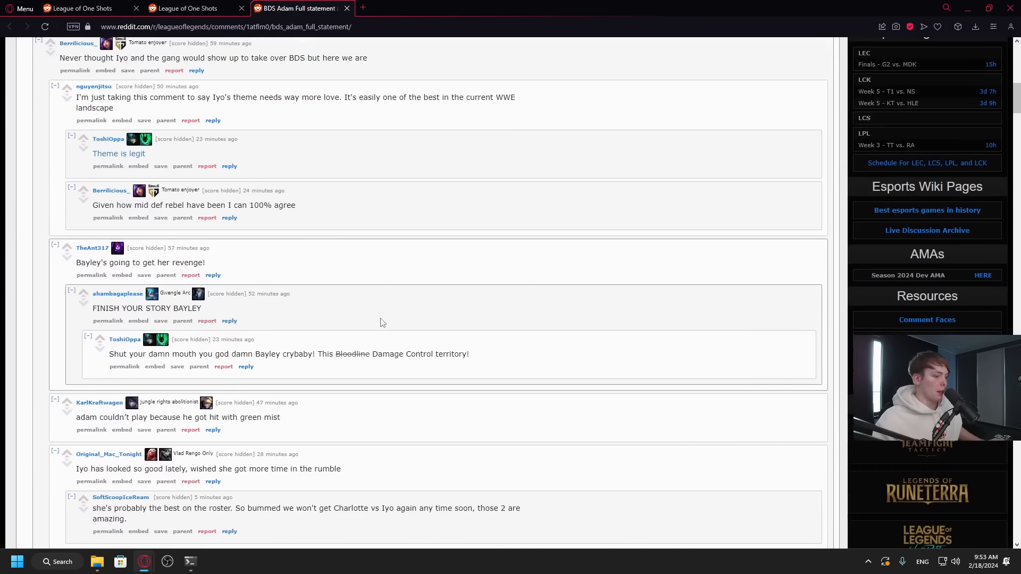
- Switch to the 'League of One Shots' tab and scroll down the subreddit listing
left_click(189, 8)
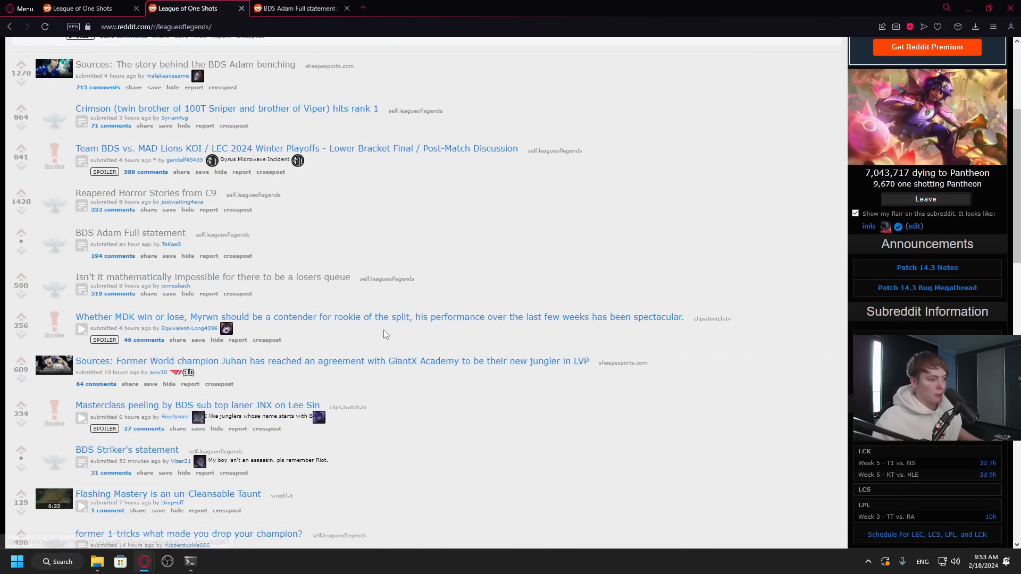
scroll("down", 3)
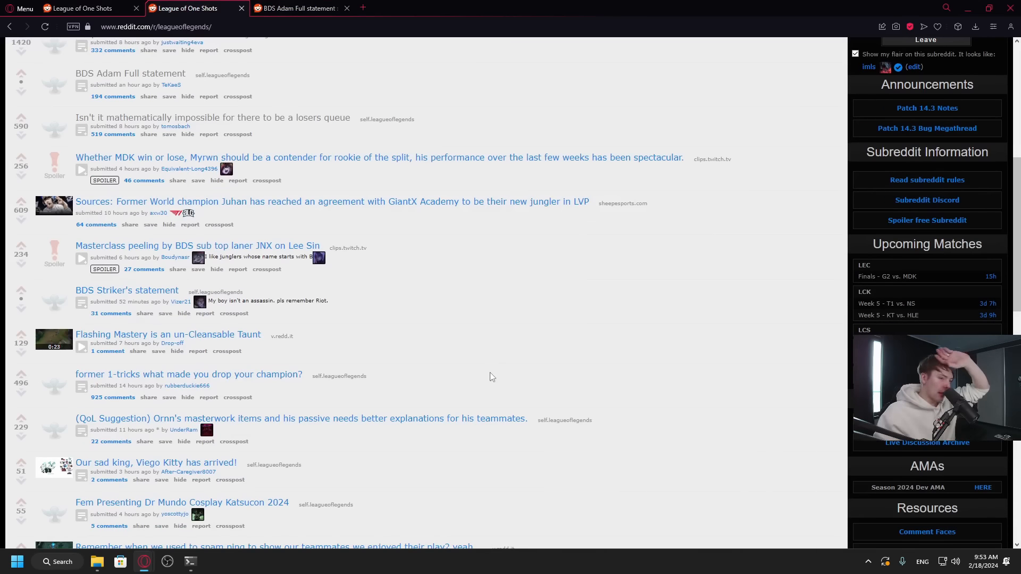
mouse_move(112, 313)
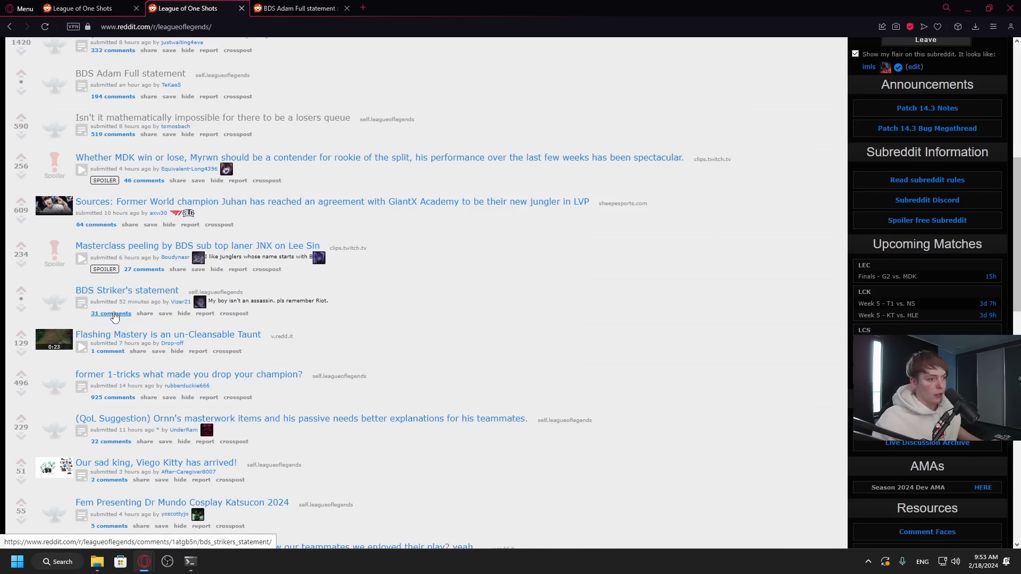
- Open the 31-comment BDS Striker's statement thread and read down through its replies
left_click(110, 313)
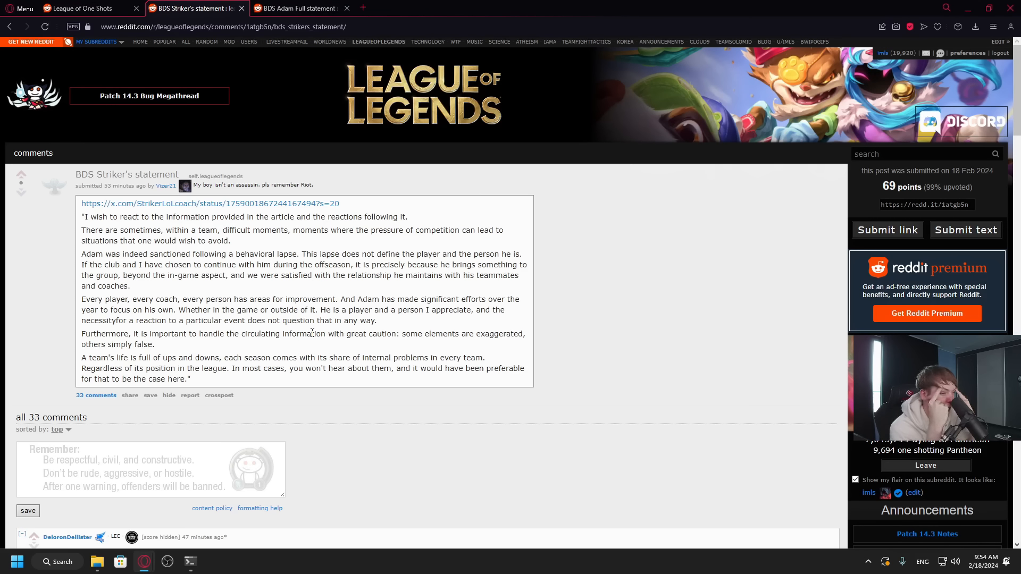
scroll("down", 3)
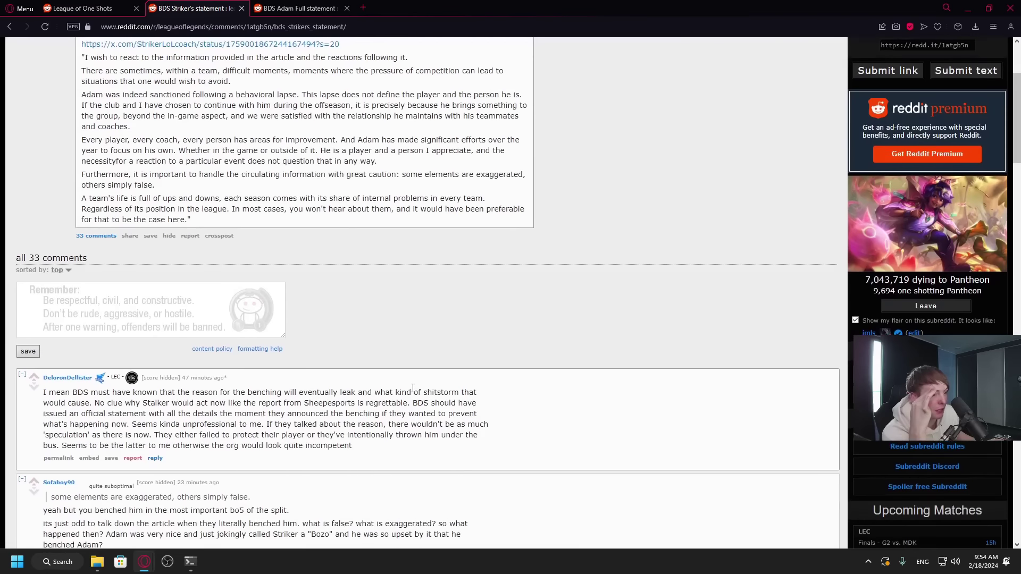
scroll("down", 3)
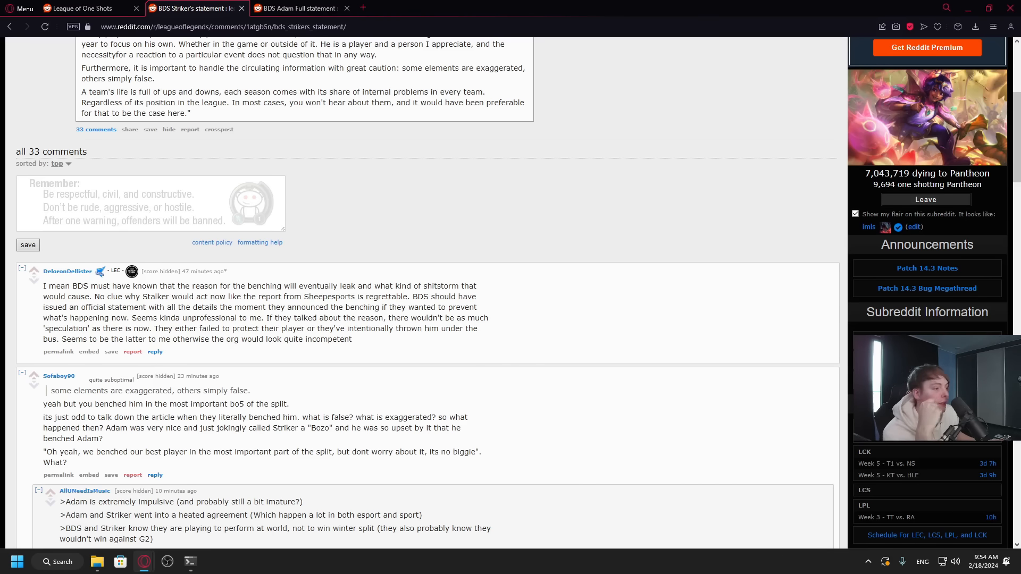
mouse_move(482, 281)
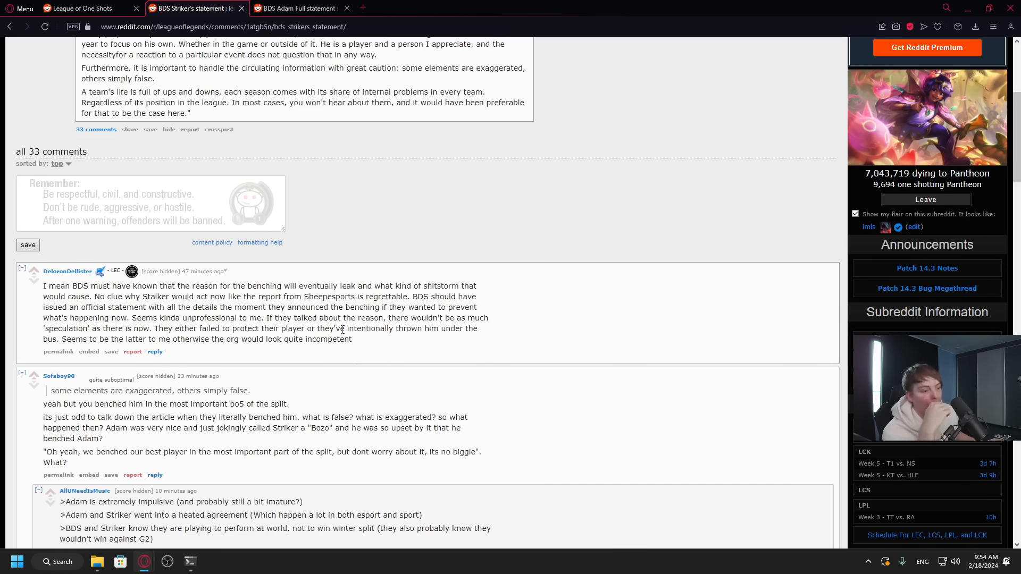
scroll("up", 3)
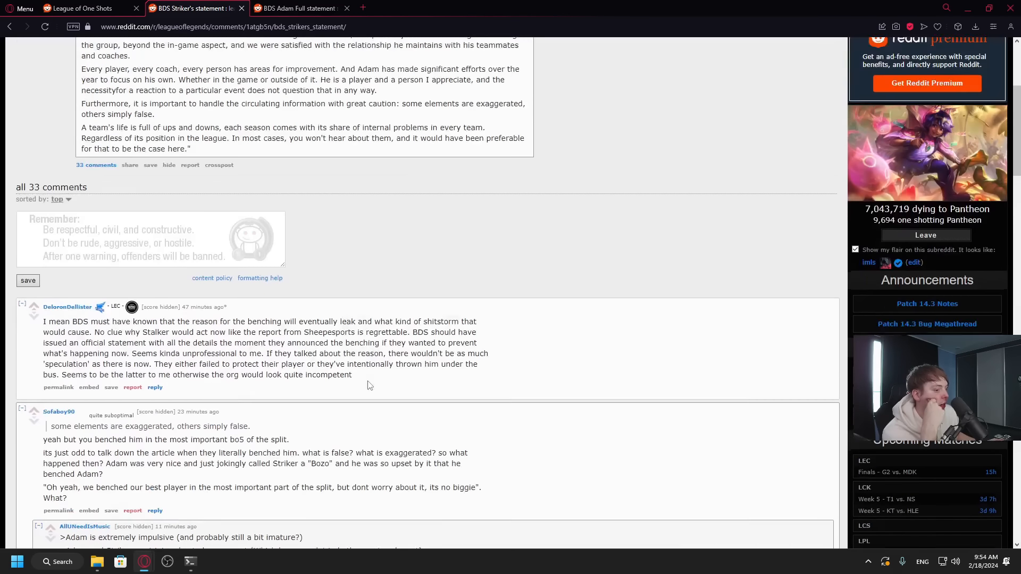
scroll("up", 3)
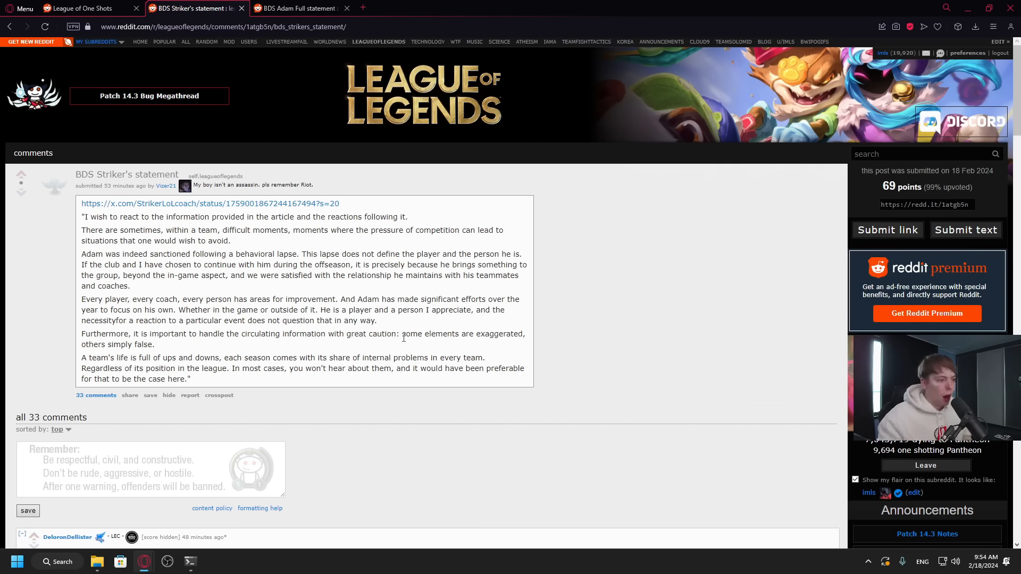
scroll("down", 3)
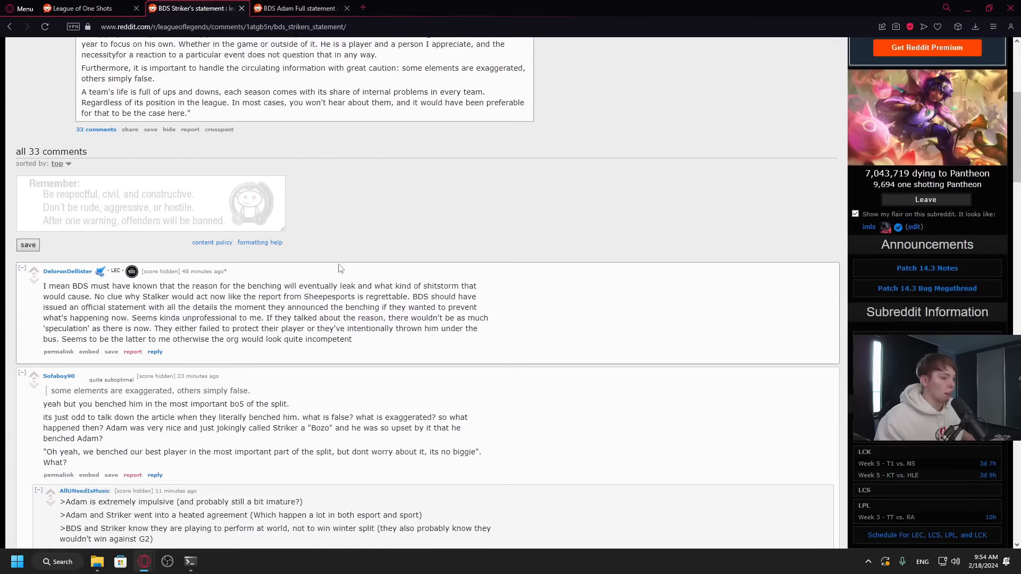
scroll("down", 3)
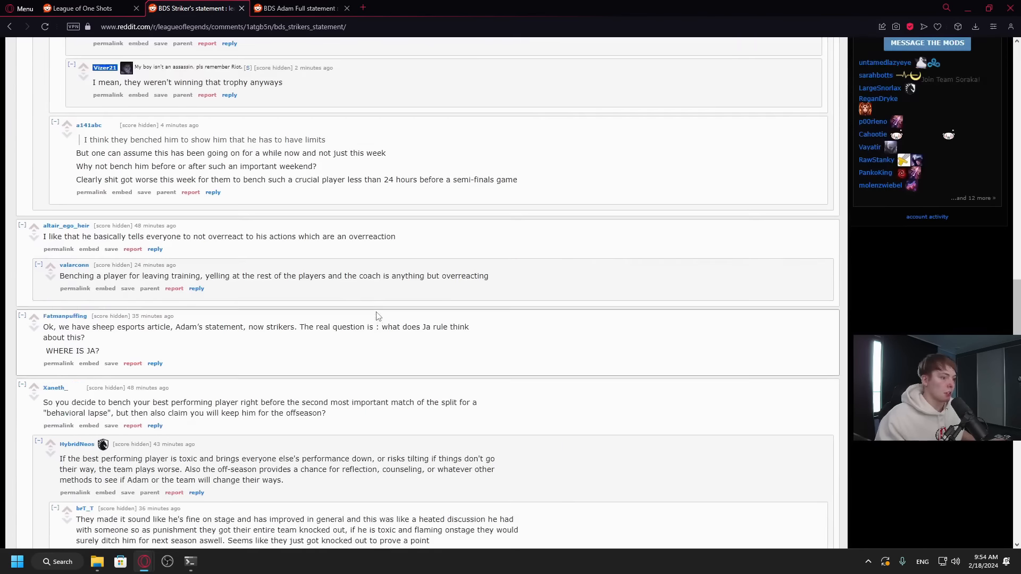
scroll("down", 3)
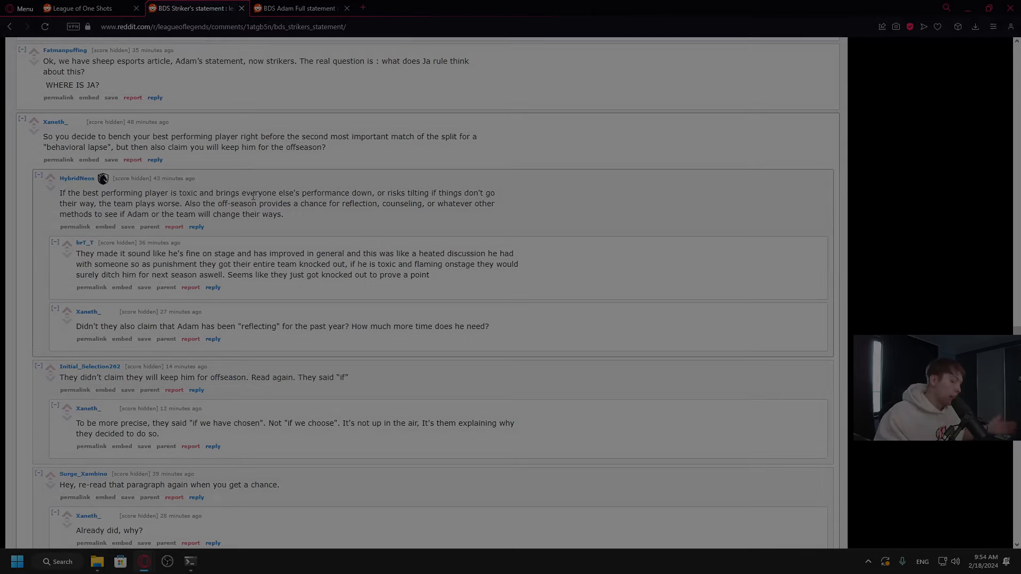